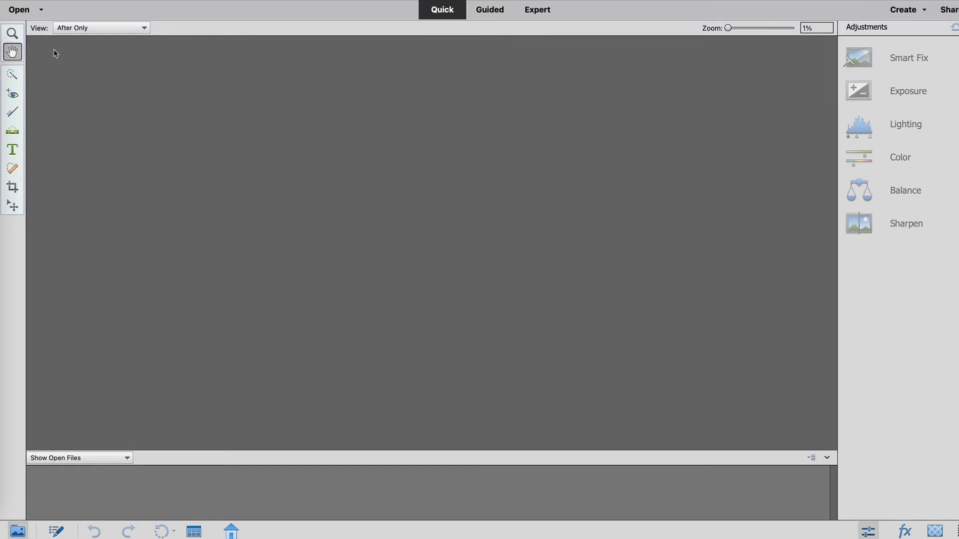
Open the DSC05330.ARW waterfall raw photo from the 2020-09-27 folder.
left_click(19, 9)
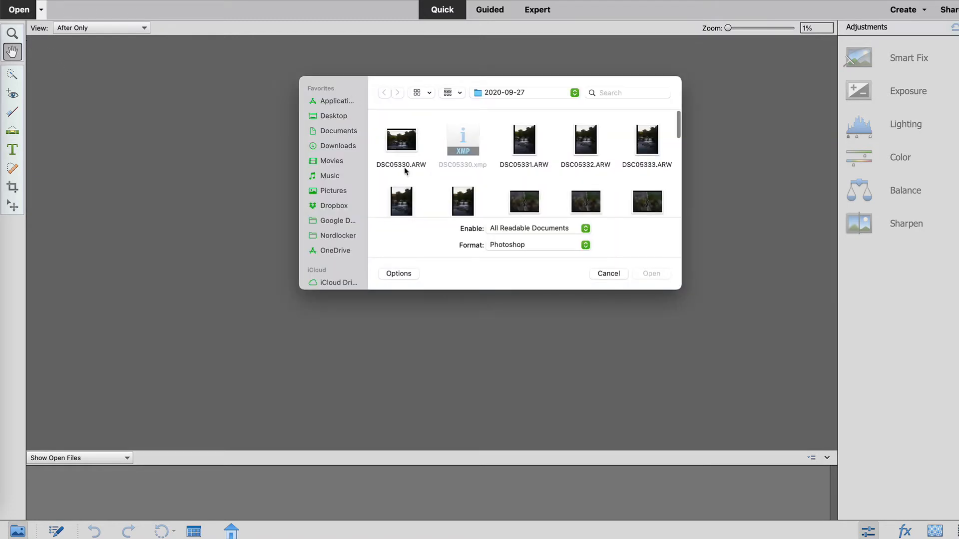
double_click(401, 139)
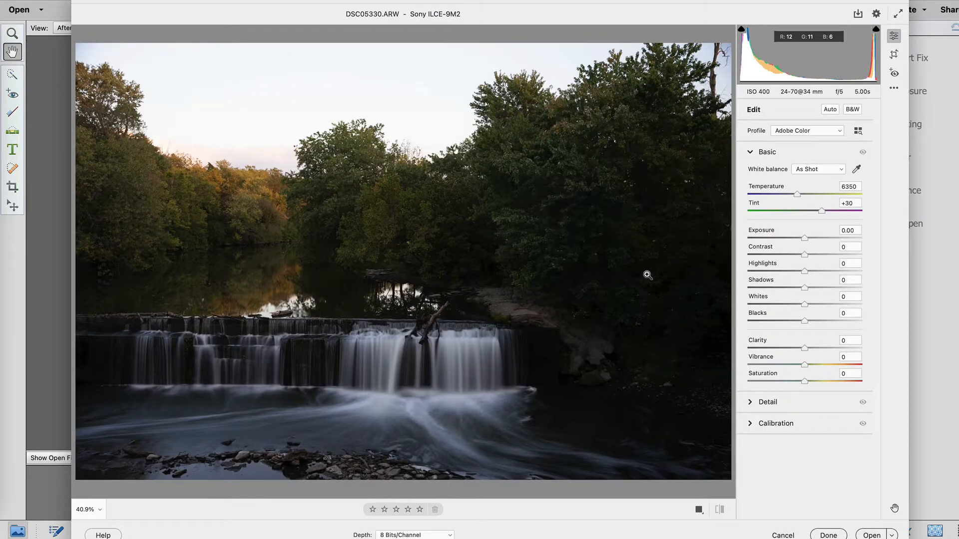
mouse_move(801, 243)
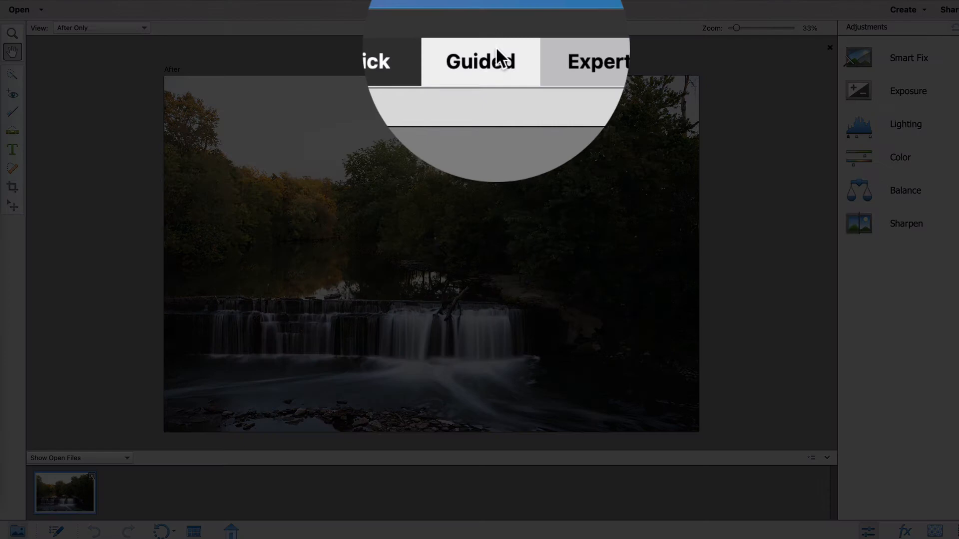
Launch the Perfect Landscape guided edit from the Guided edits.
left_click(479, 61)
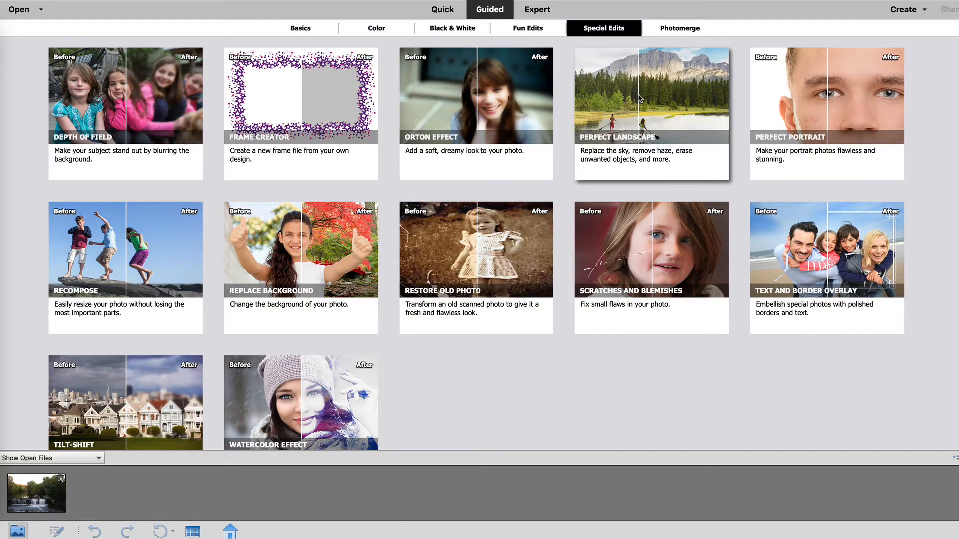
left_click(651, 96)
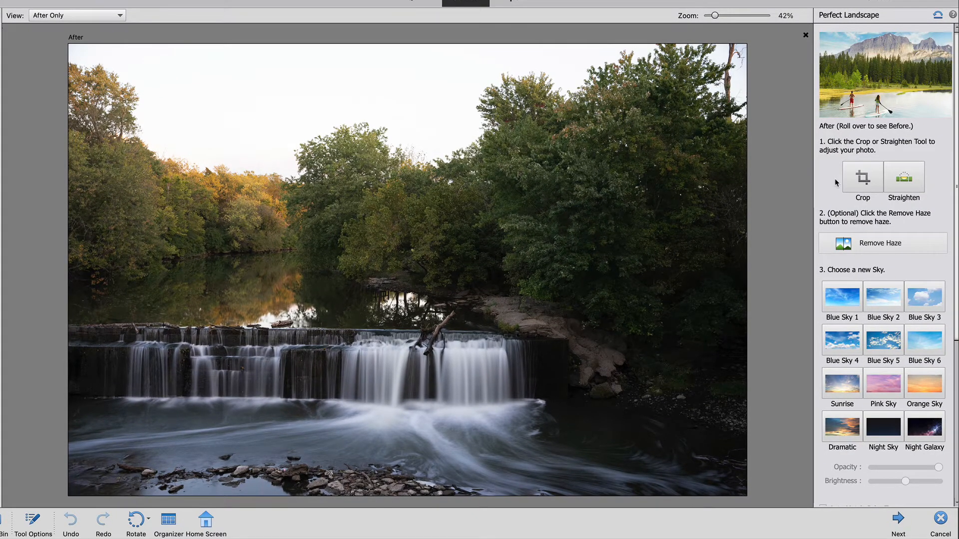
mouse_move(881, 163)
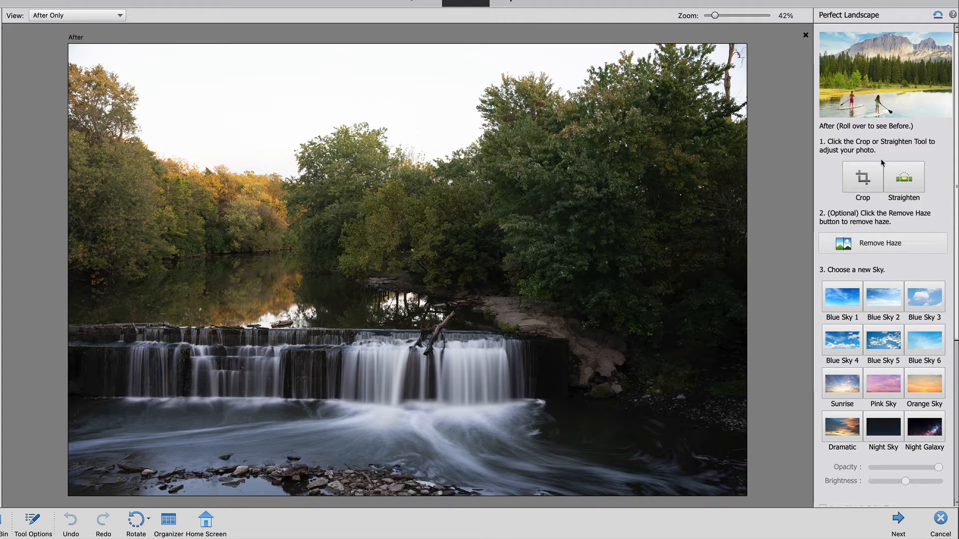
mouse_move(880, 243)
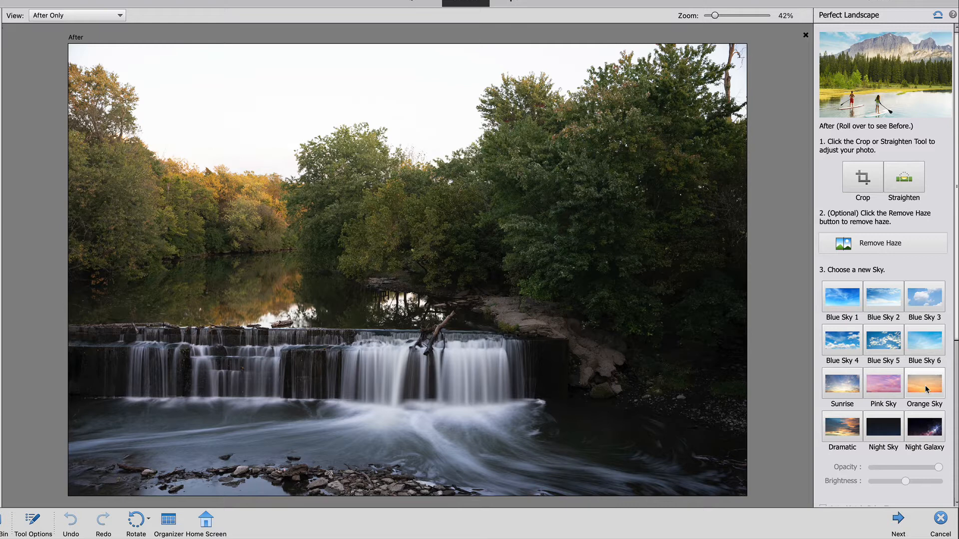
Apply the Orange Sky preset, then toggle Auto Match Color Tone on and off.
left_click(924, 383)
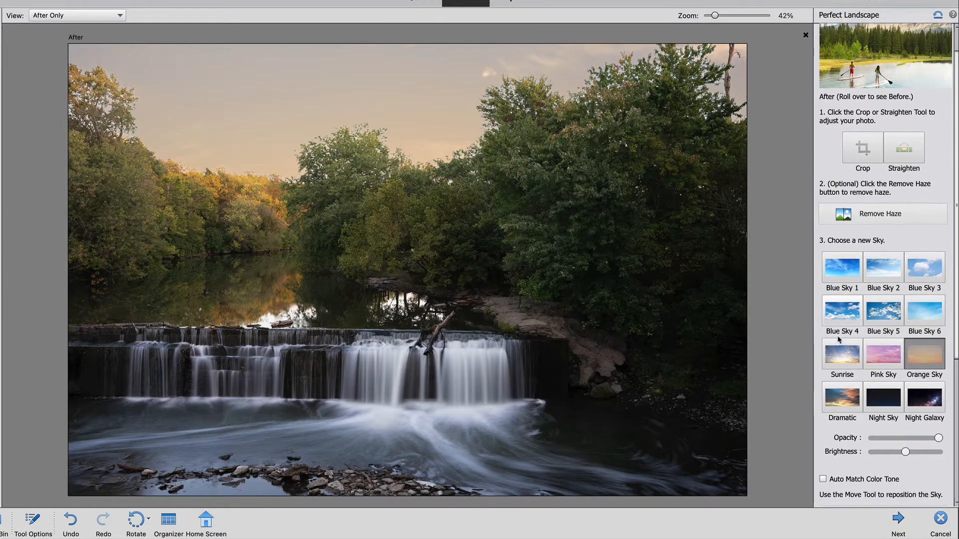
scroll("down", 3)
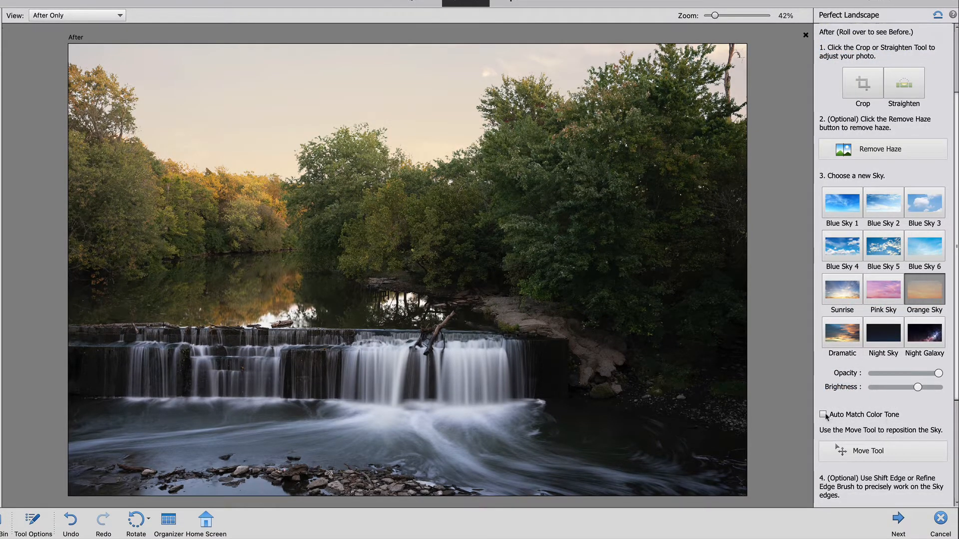
left_click(823, 415)
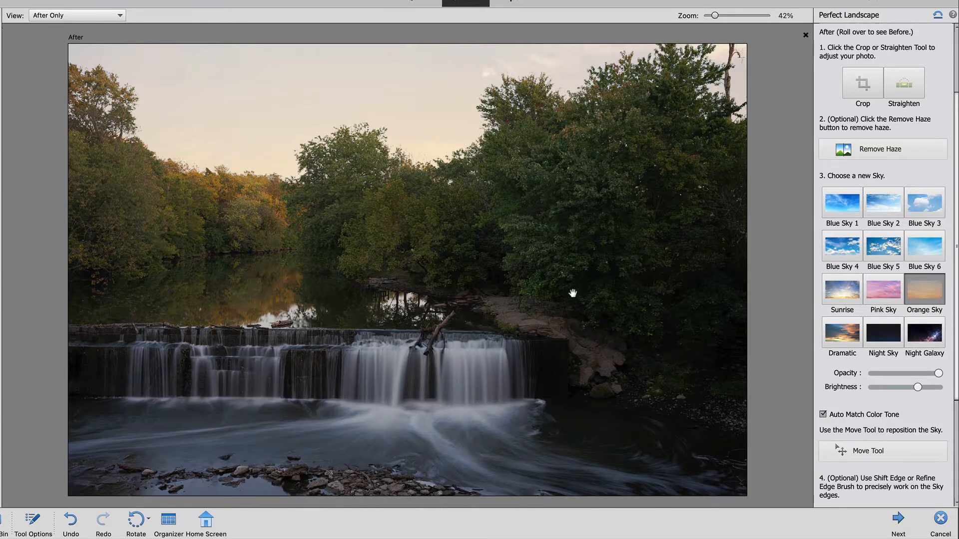
mouse_move(436, 111)
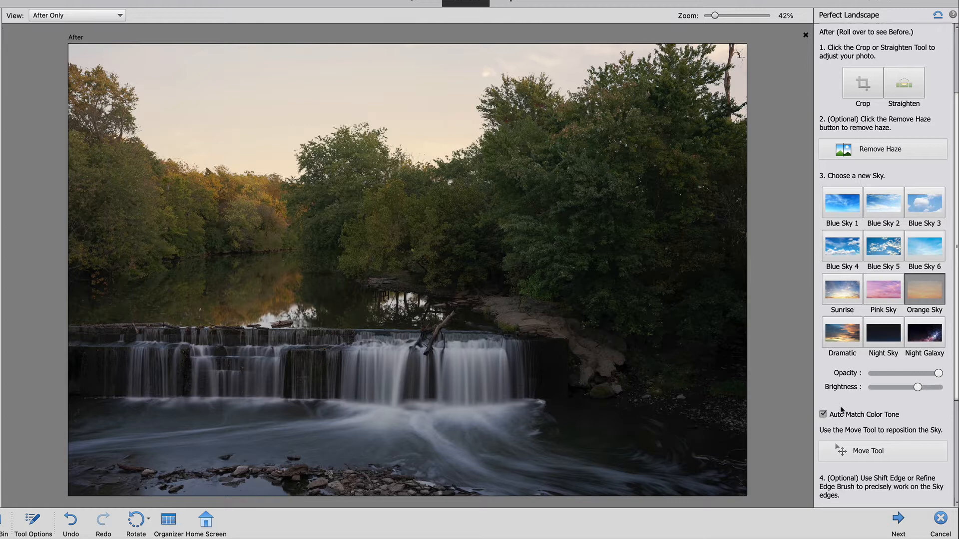
left_click(823, 414)
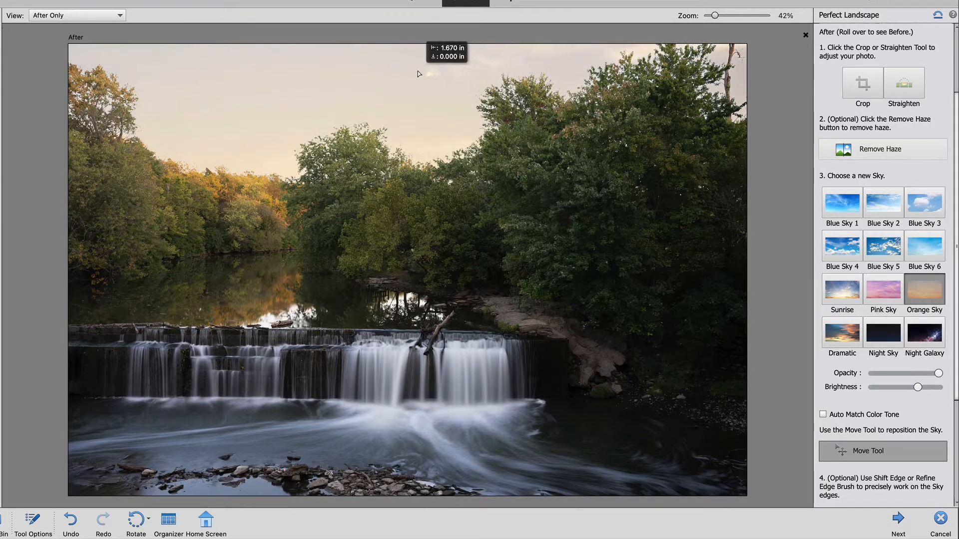
mouse_move(445, 78)
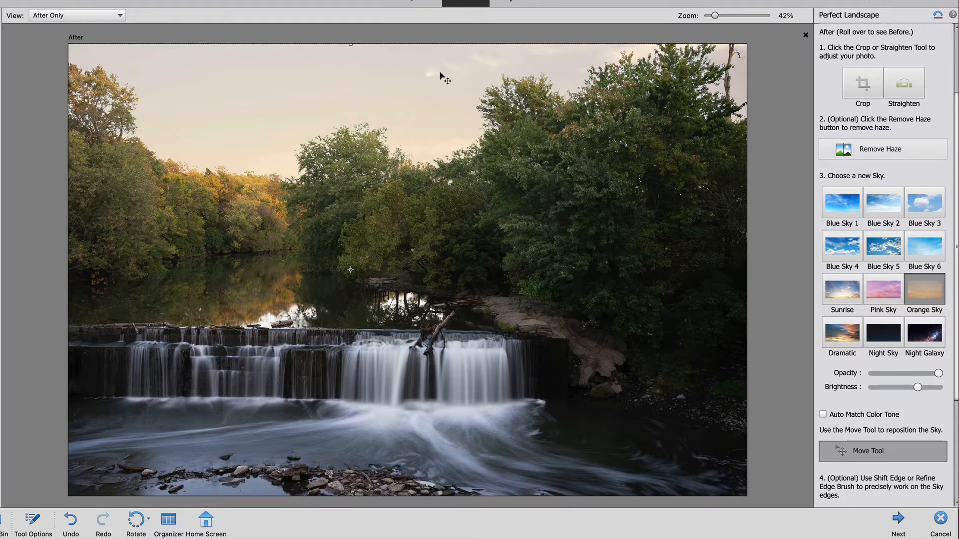
mouse_move(761, 330)
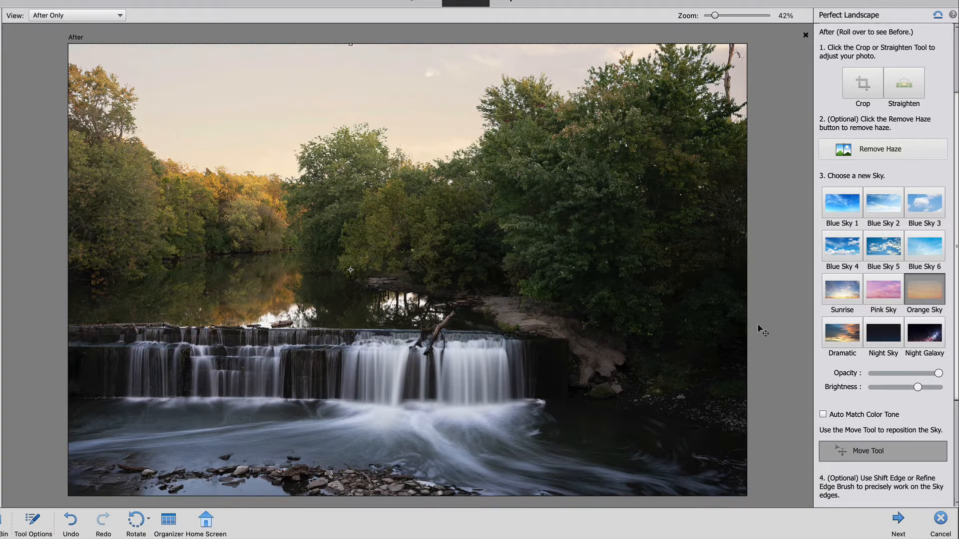
Briefly check the Refine Edge Brush options, then select the Spot Healing Brush.
scroll("down", 3)
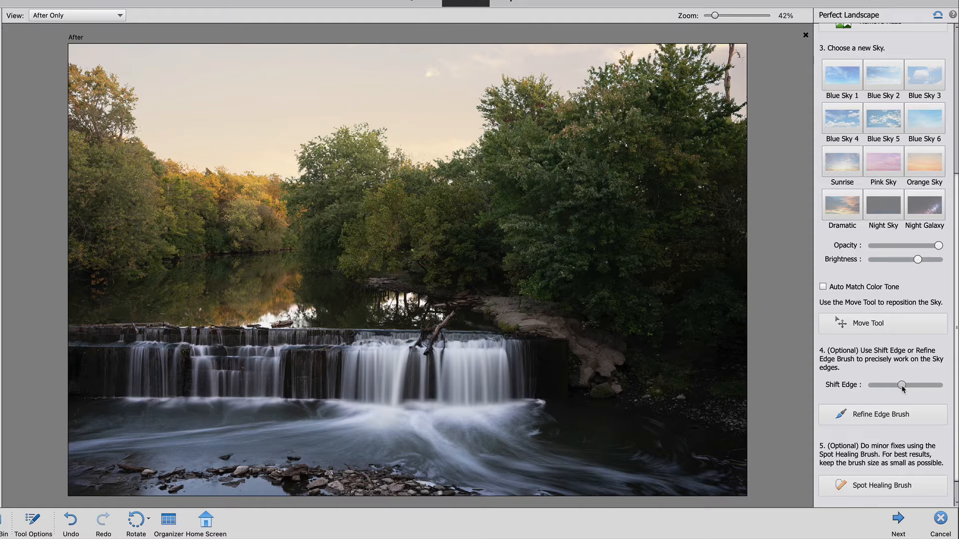
mouse_move(909, 390)
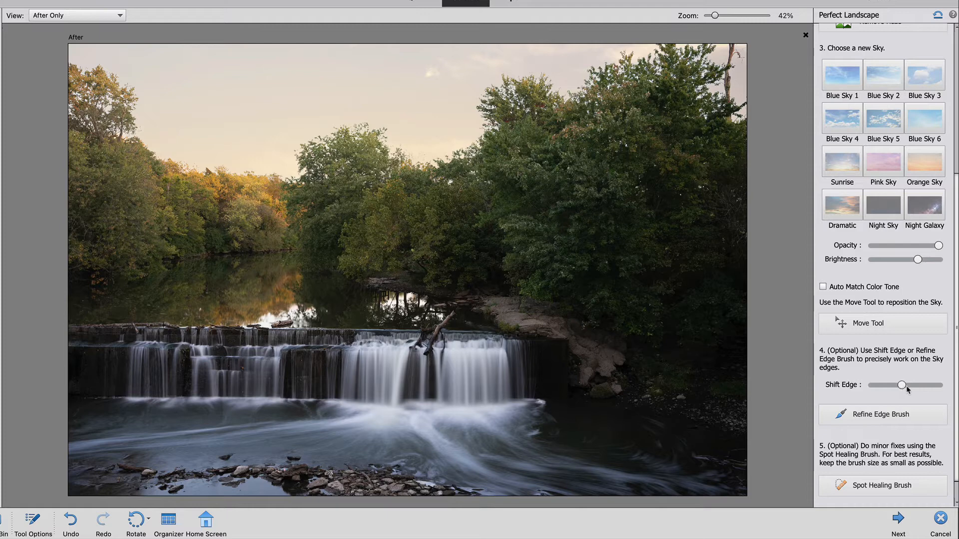
mouse_move(379, 128)
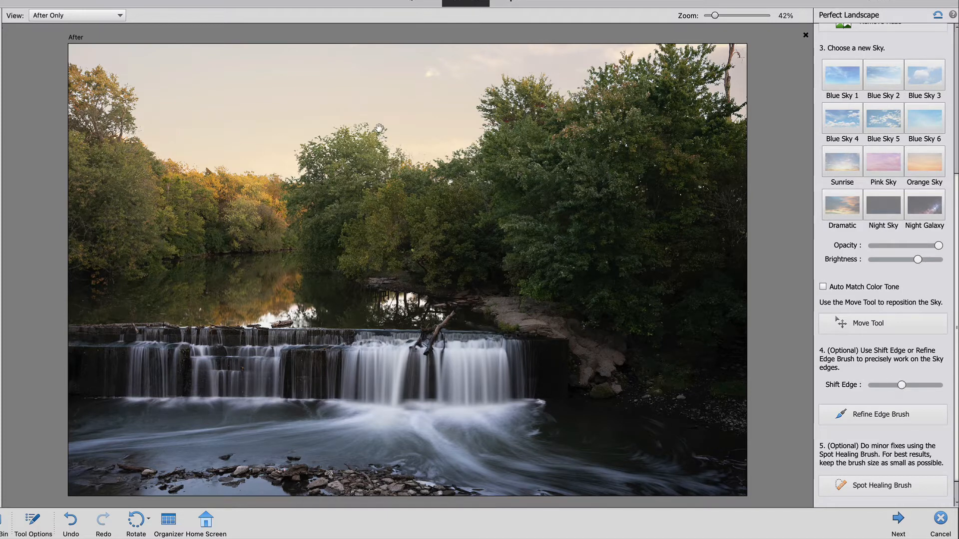
mouse_move(807, 406)
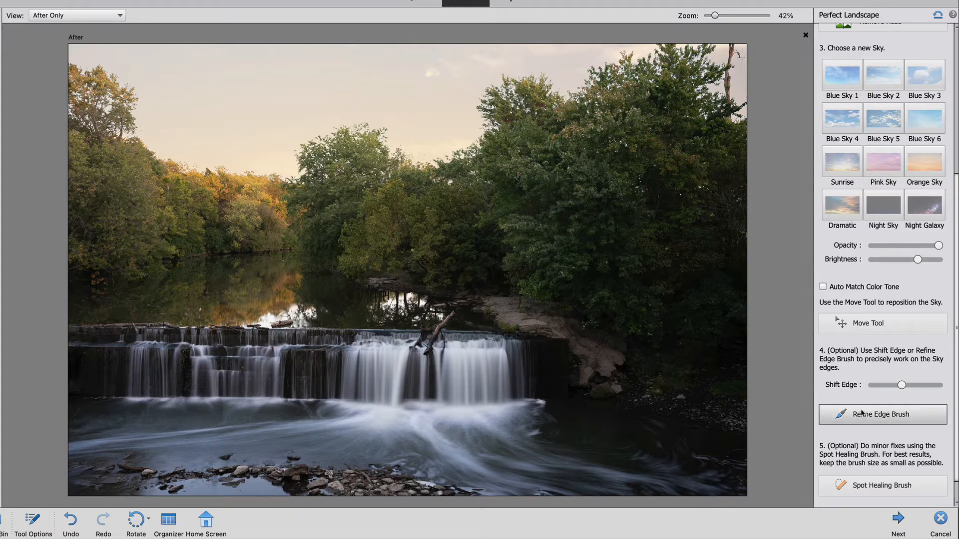
left_click(882, 414)
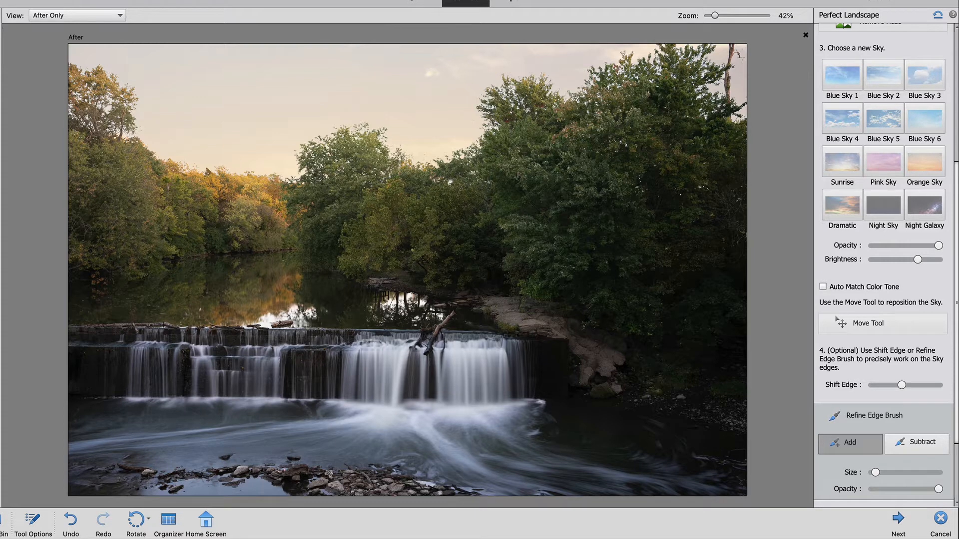
mouse_move(926, 330)
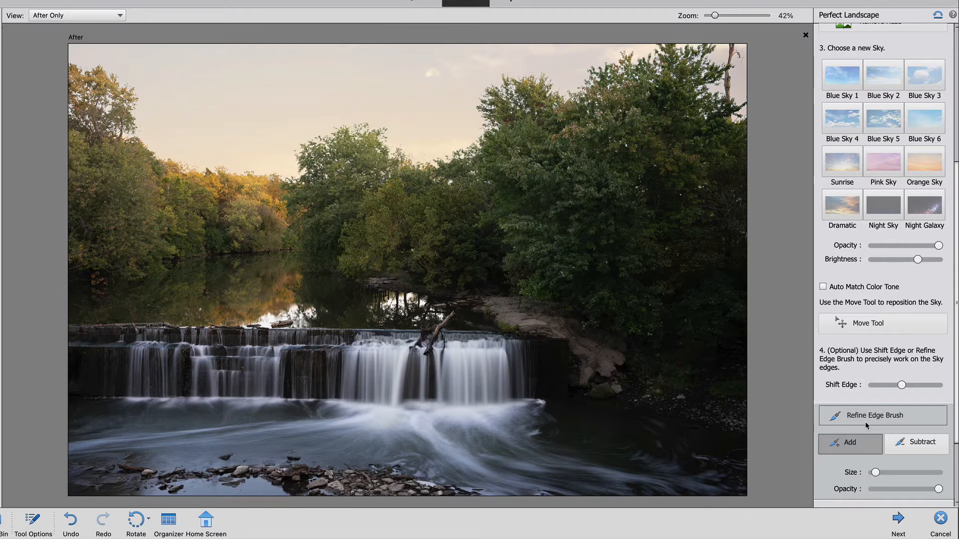
left_click(882, 415)
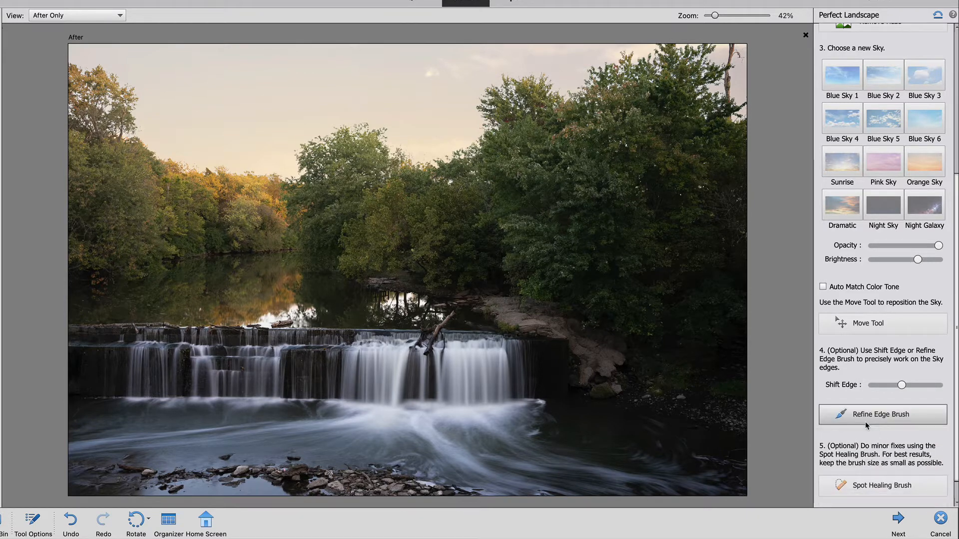
scroll("down", 3)
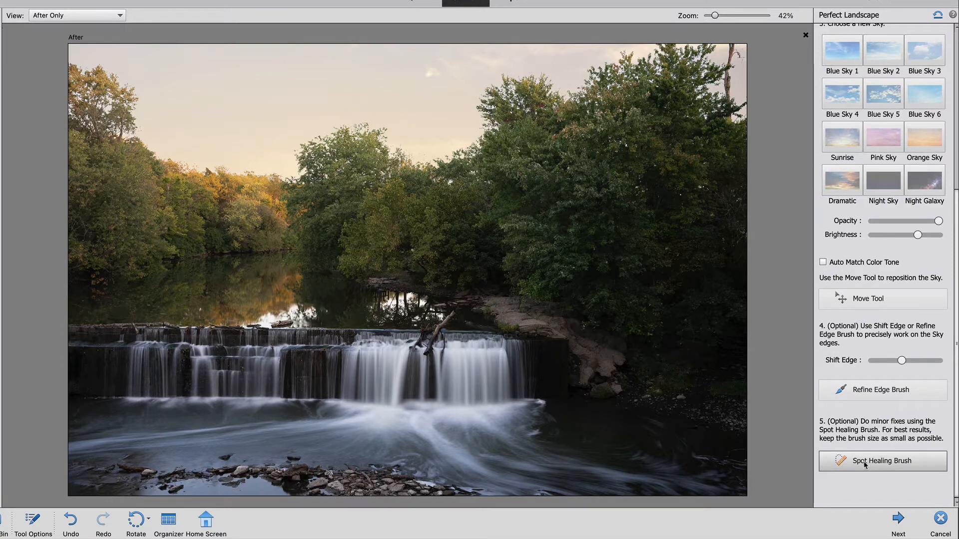
left_click(882, 461)
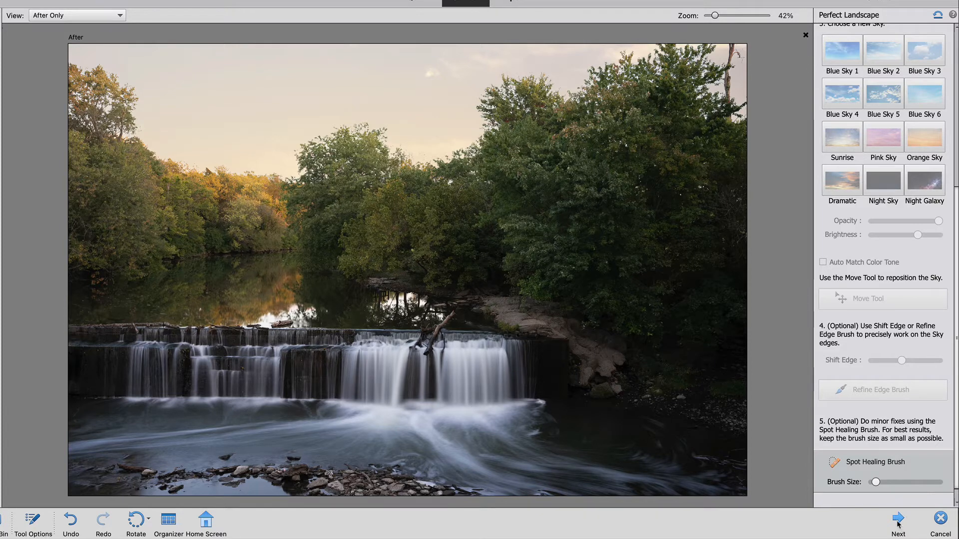
Finish the guided edit and continue editing the result in Expert mode.
left_click(897, 521)
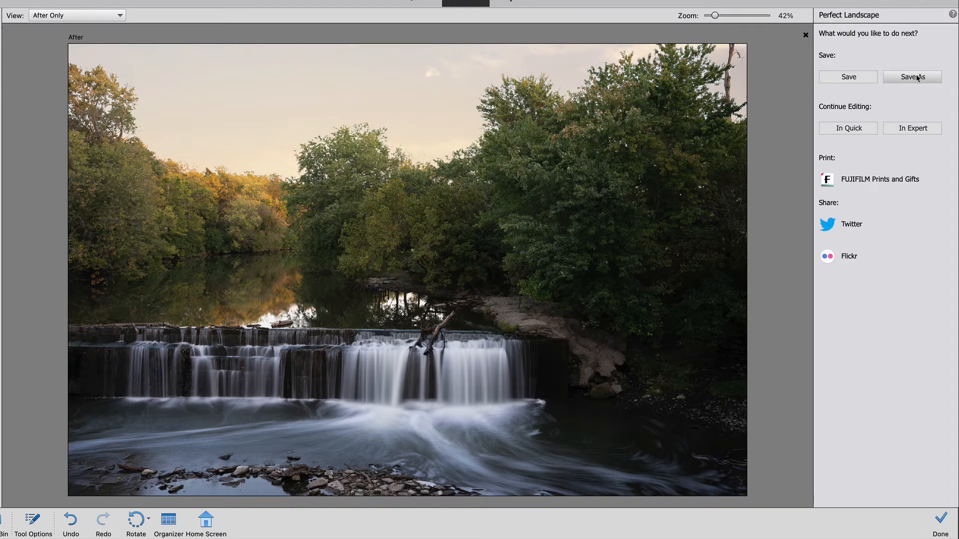
mouse_move(912, 128)
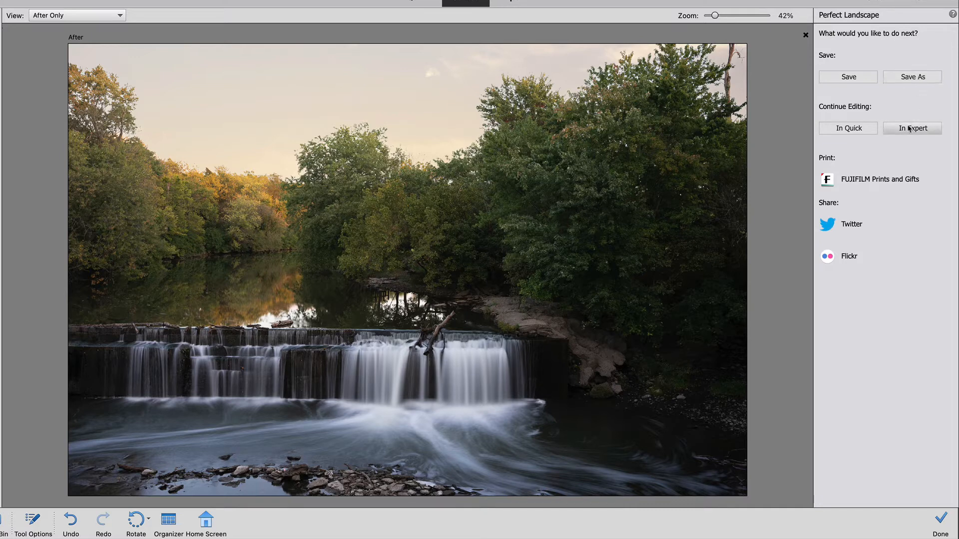
left_click(912, 128)
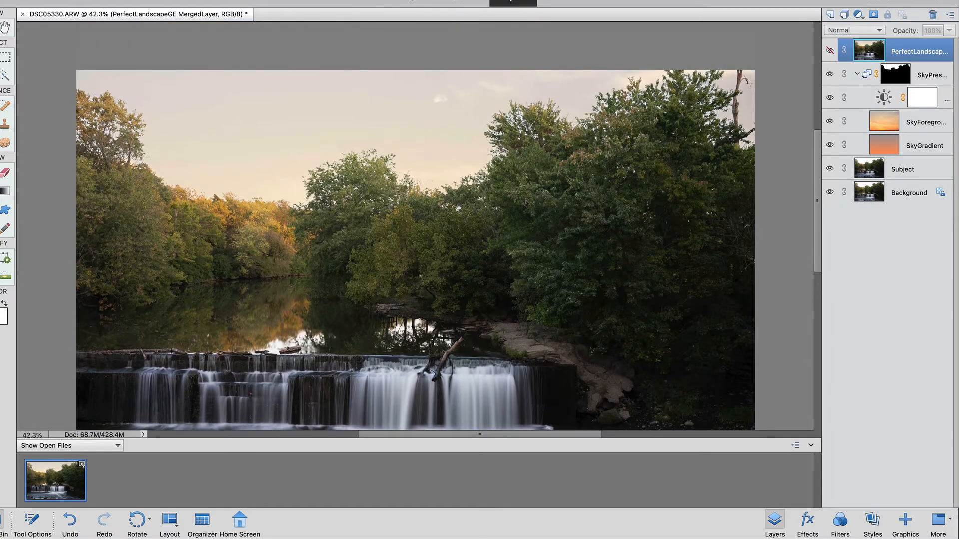
Zoom in and paint the sky group's mask along the treetop edge.
key("cmd+=")
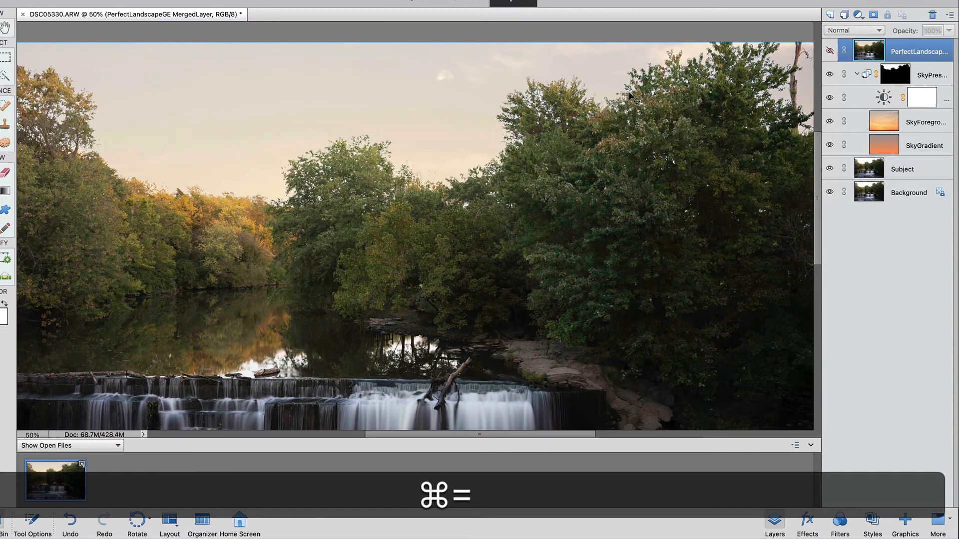
key("cmd+=")
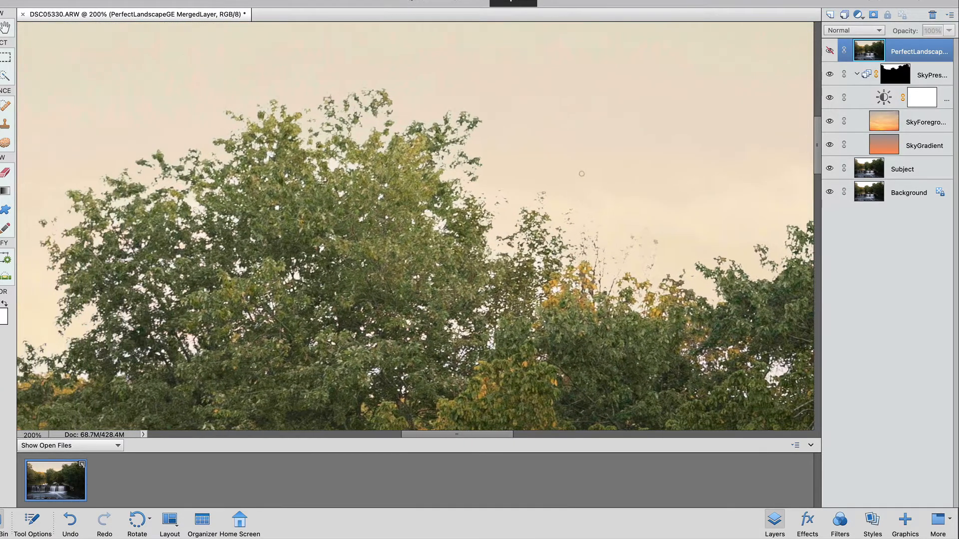
mouse_move(894, 74)
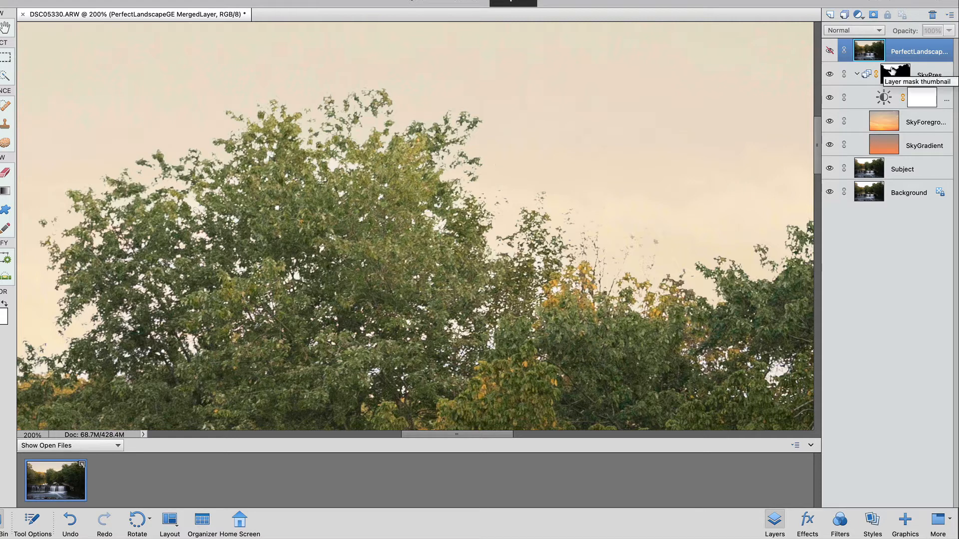
mouse_move(894, 74)
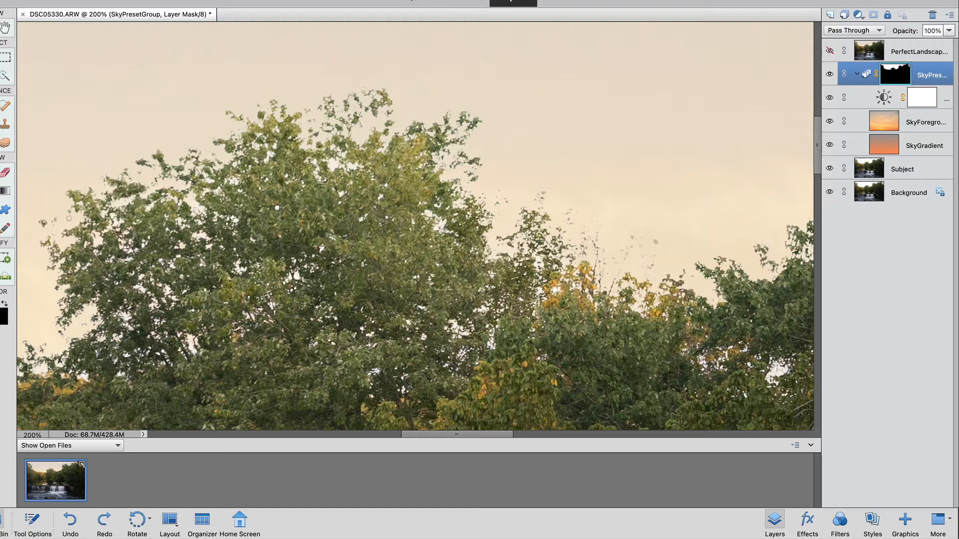
mouse_move(70, 218)
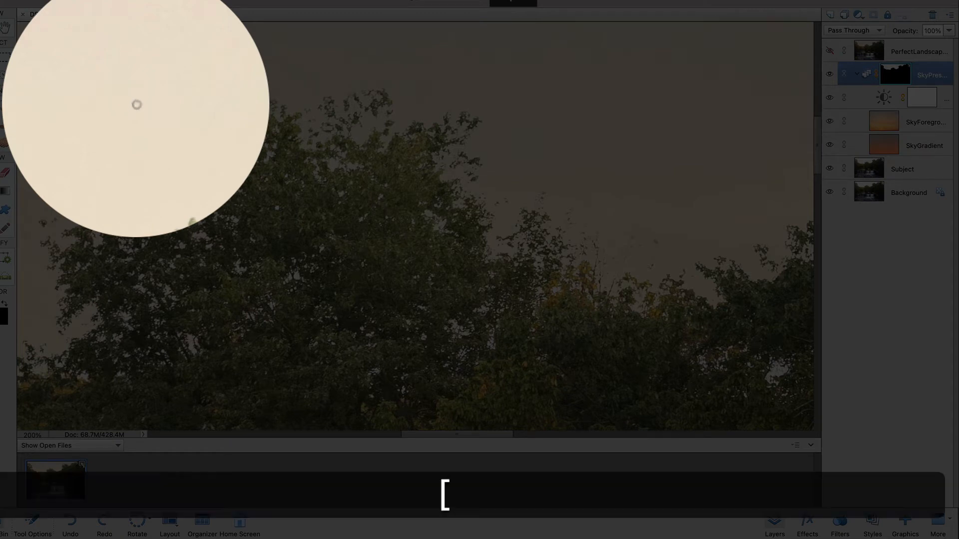
left_click_drag(136, 105, 192, 203)
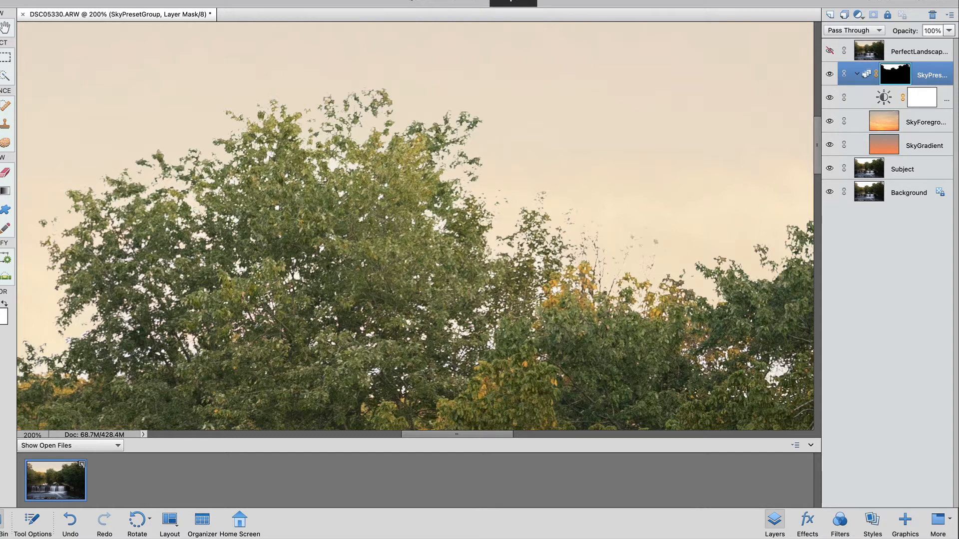
Fit the whole waterfall photo on screen with Cmd+0.
key("cmd+0")
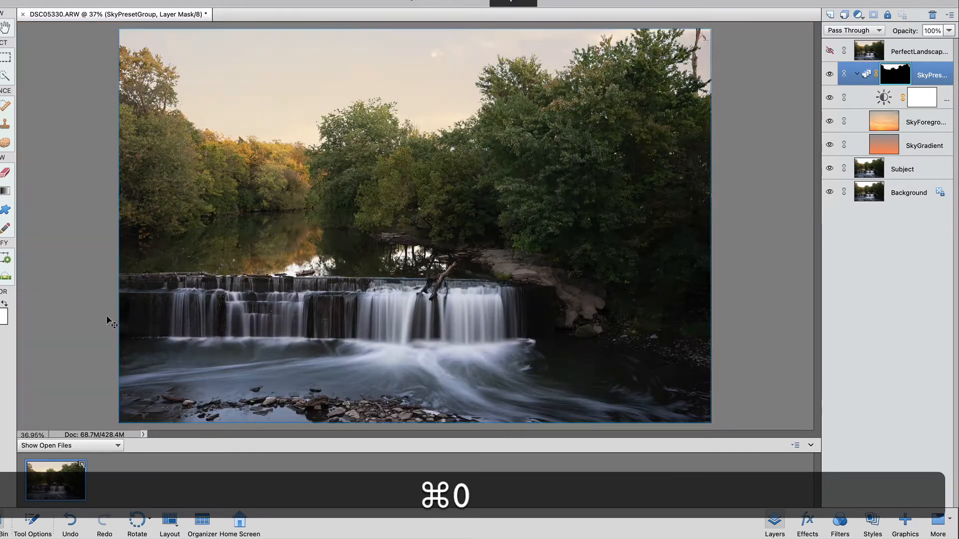
key("cmd+0")
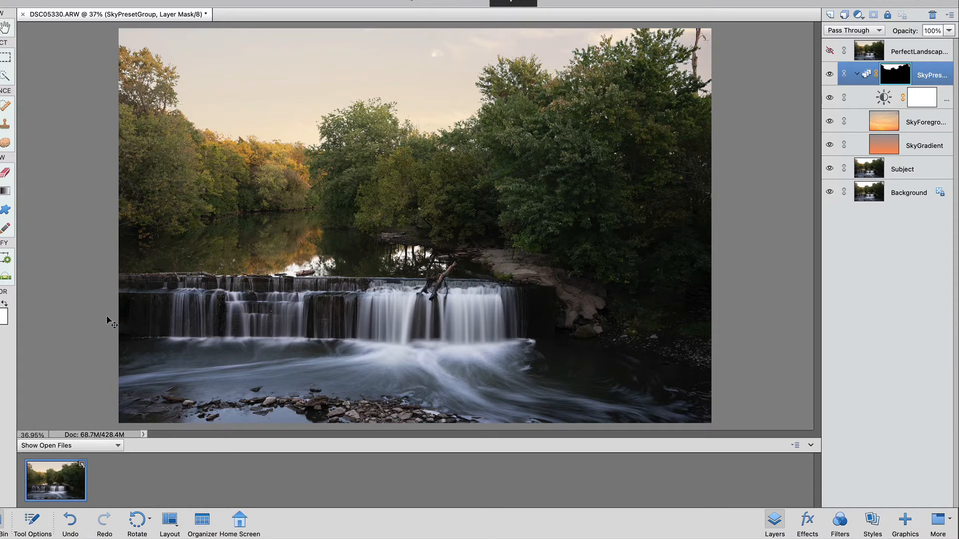
mouse_move(77, 214)
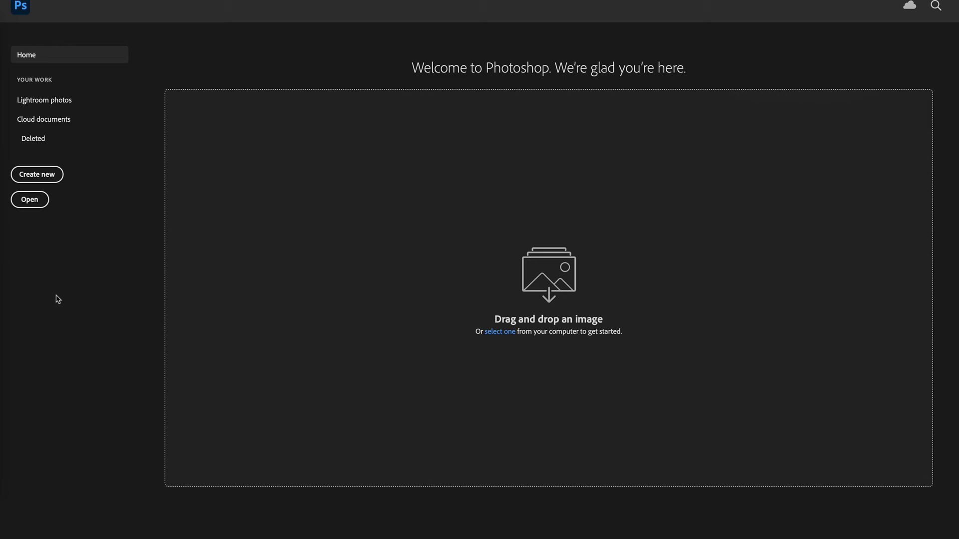
Open DSC05330.ARW through Camera Raw as a Photoshop document.
left_click(29, 199)
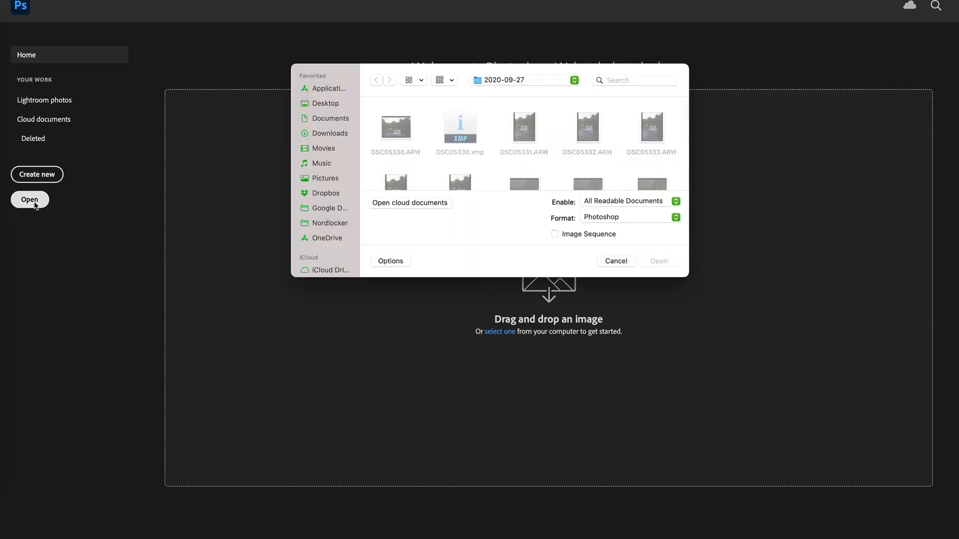
left_click(395, 127)
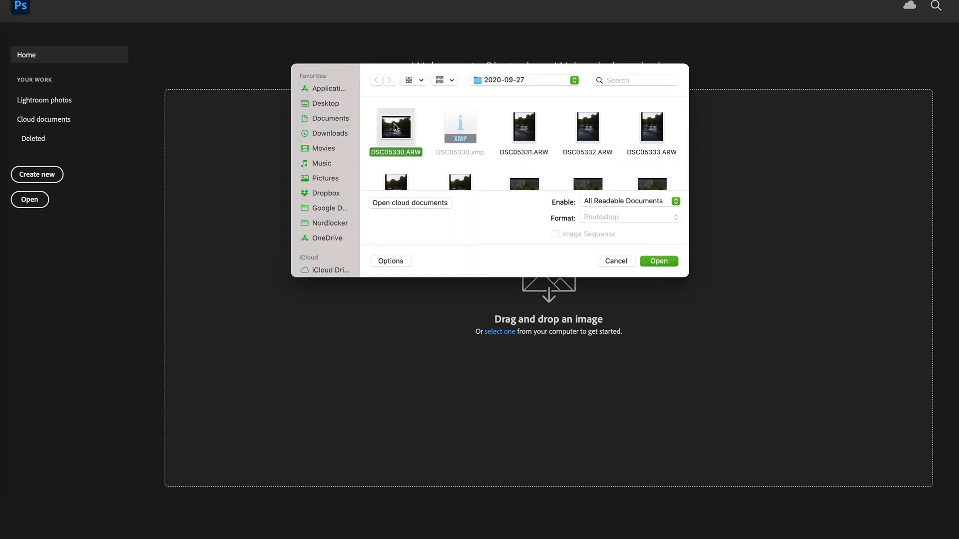
left_click(615, 261)
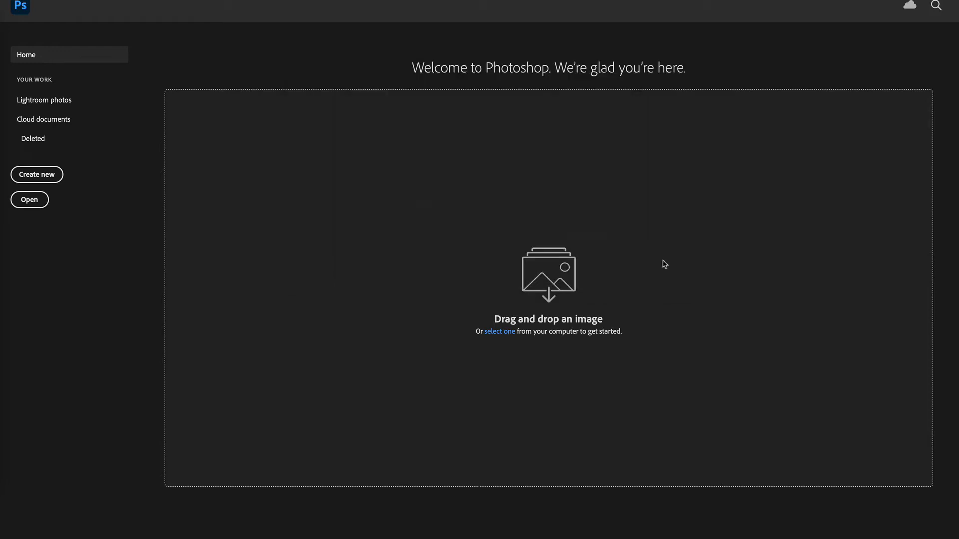
left_click(499, 331)
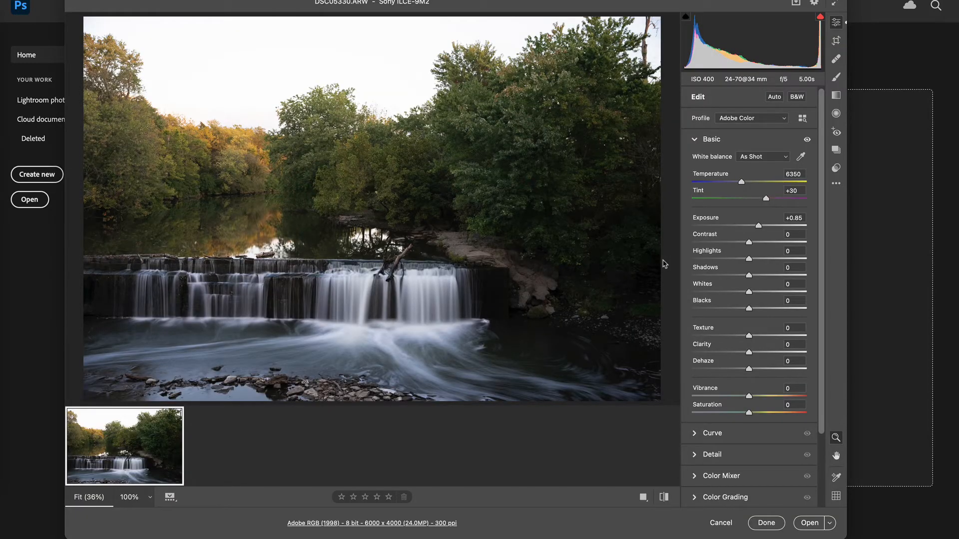
mouse_move(798, 241)
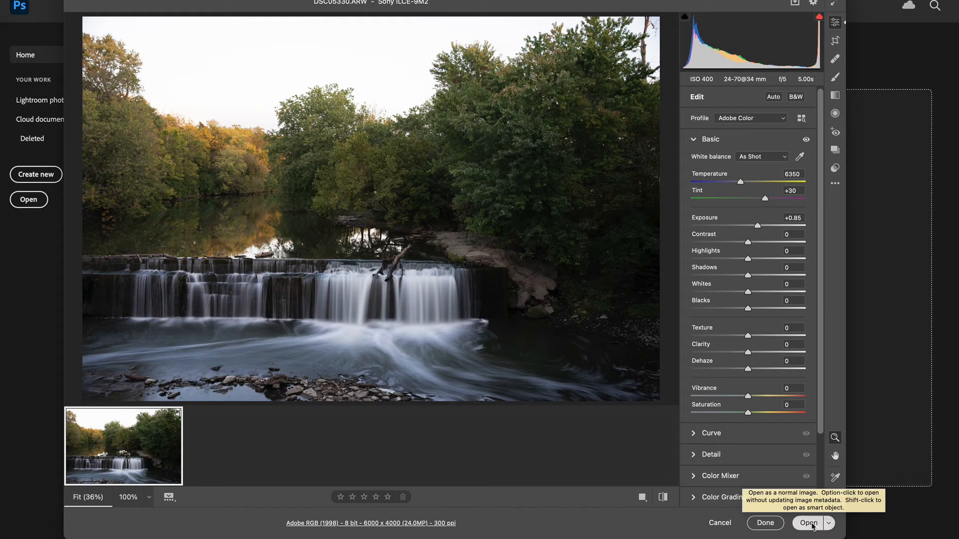
left_click(808, 523)
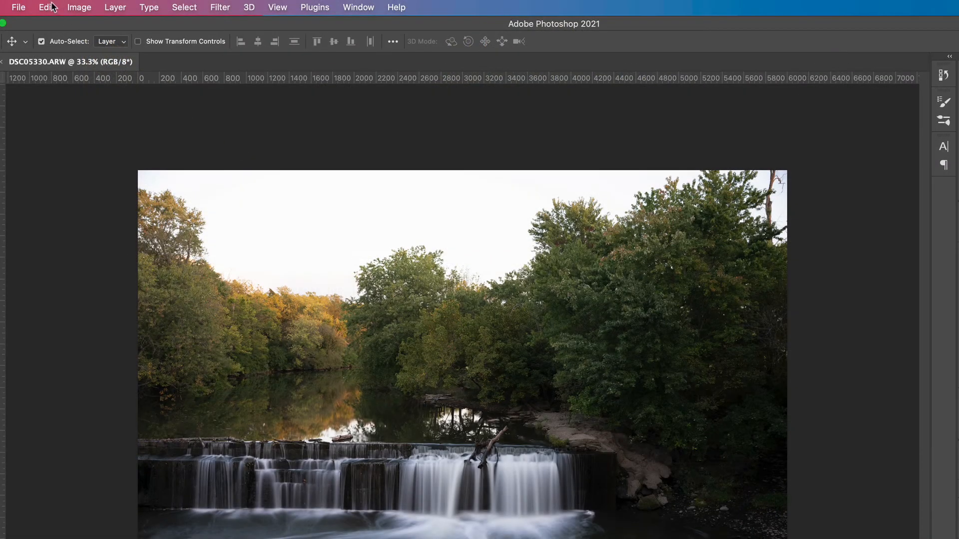
left_click(46, 8)
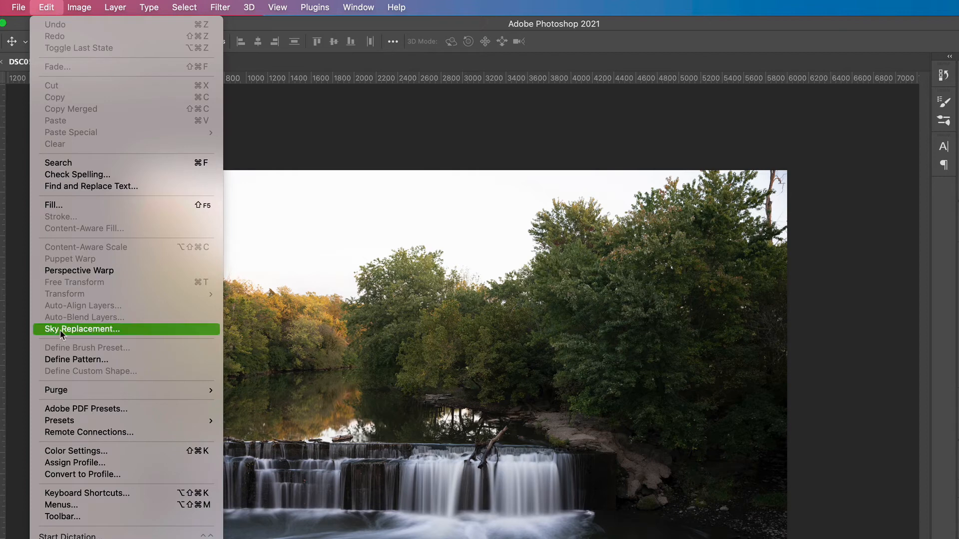
Launch Edit > Sky Replacement and browse the sky presets toward Sunsets.
left_click(82, 329)
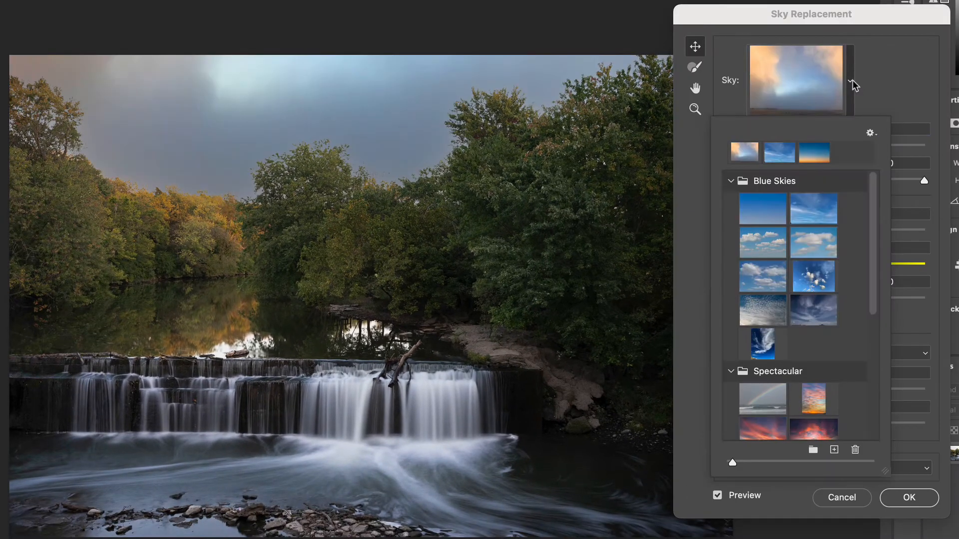
scroll("down", 3)
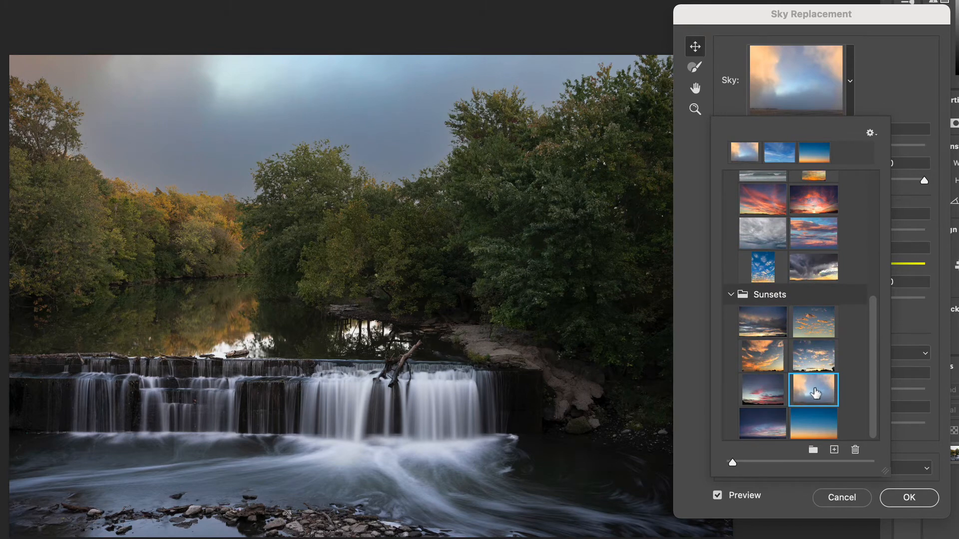
mouse_move(814, 389)
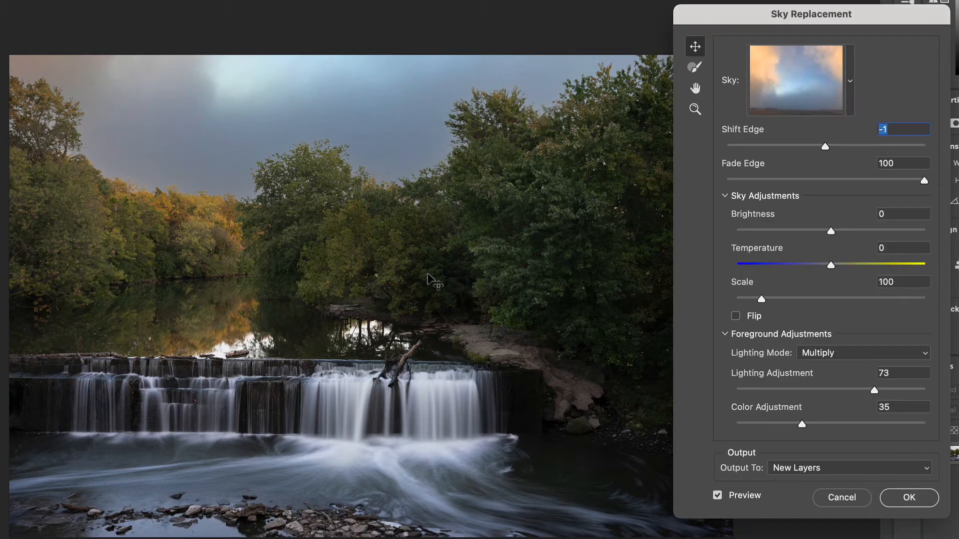
Zoom on the treetops and apply the sky with Shift Edge -65, Brightness 10, Temperature 26.
key("cmd")
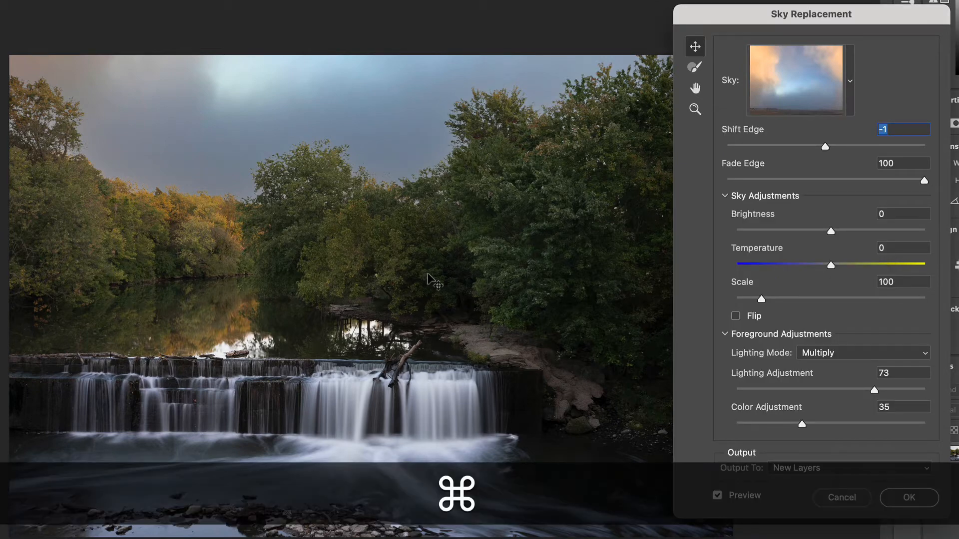
key("cmd+=")
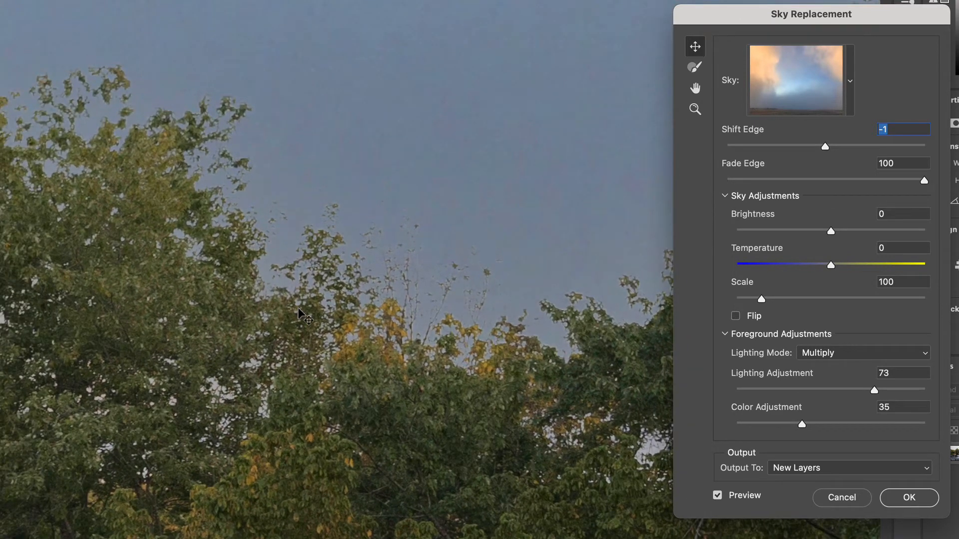
mouse_move(827, 150)
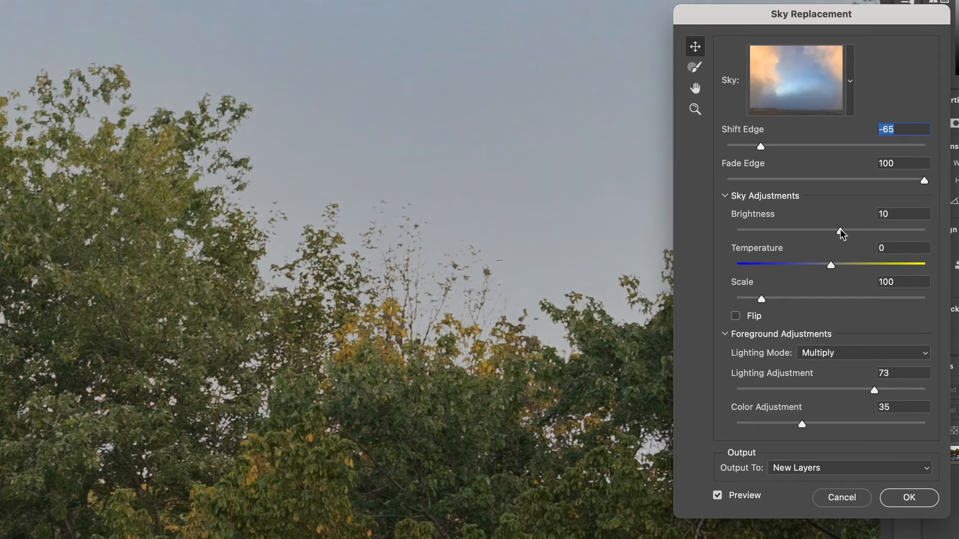
mouse_move(835, 264)
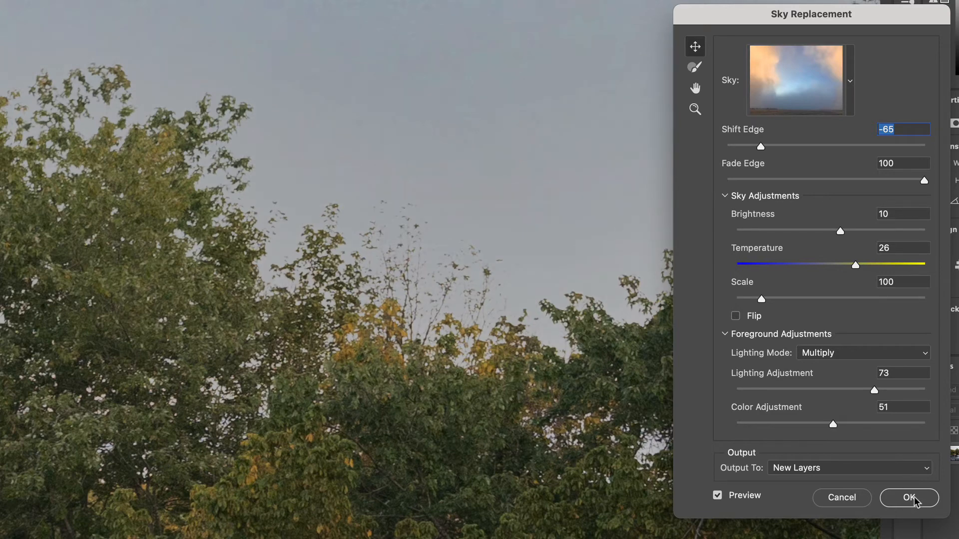
left_click(909, 498)
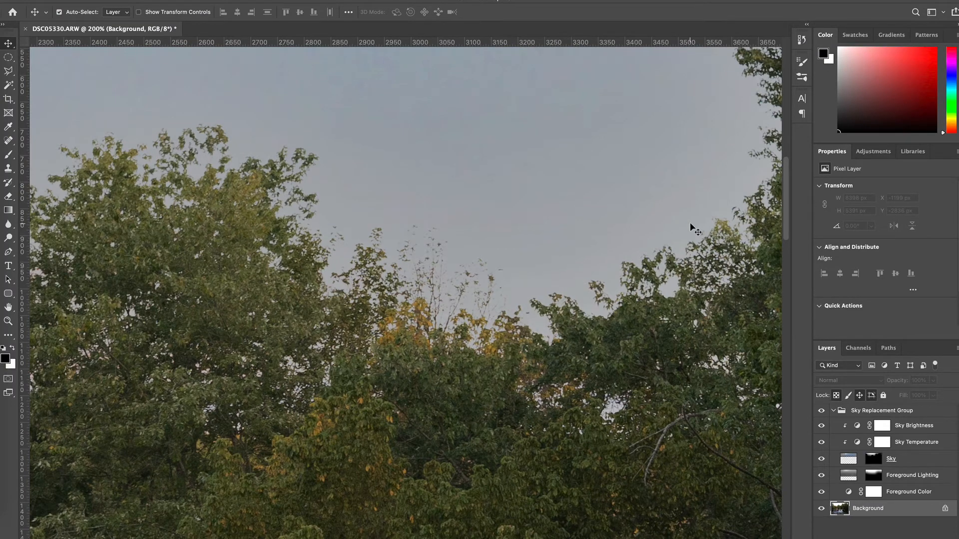
mouse_move(682, 269)
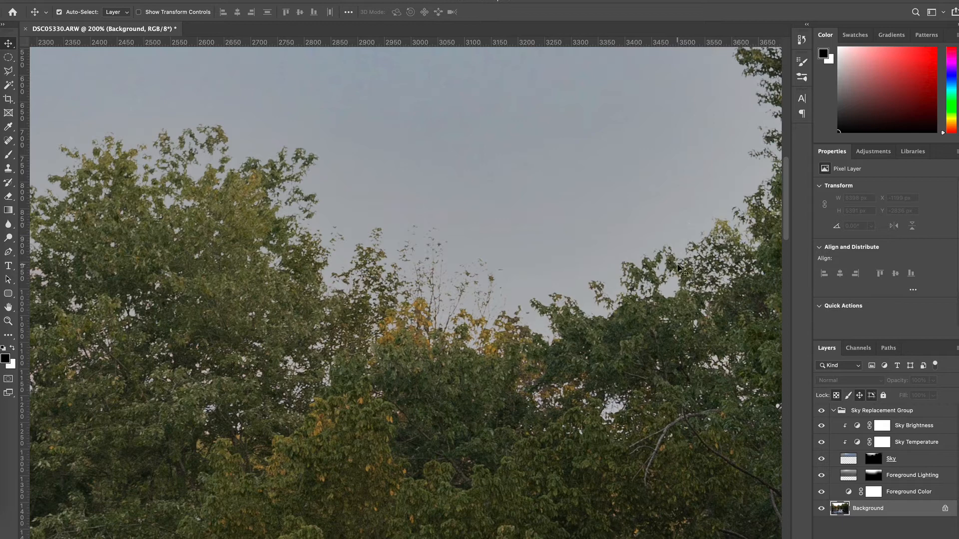
mouse_move(677, 278)
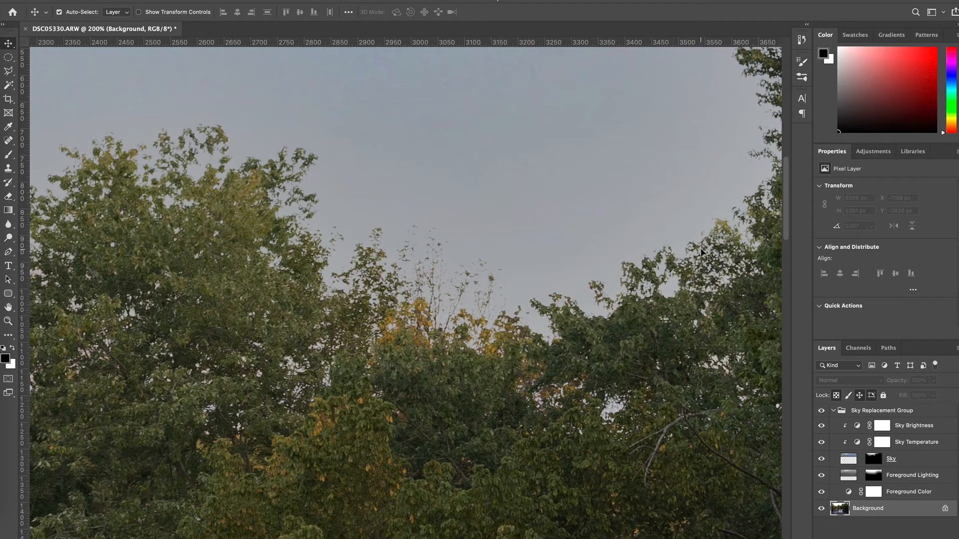
mouse_move(722, 266)
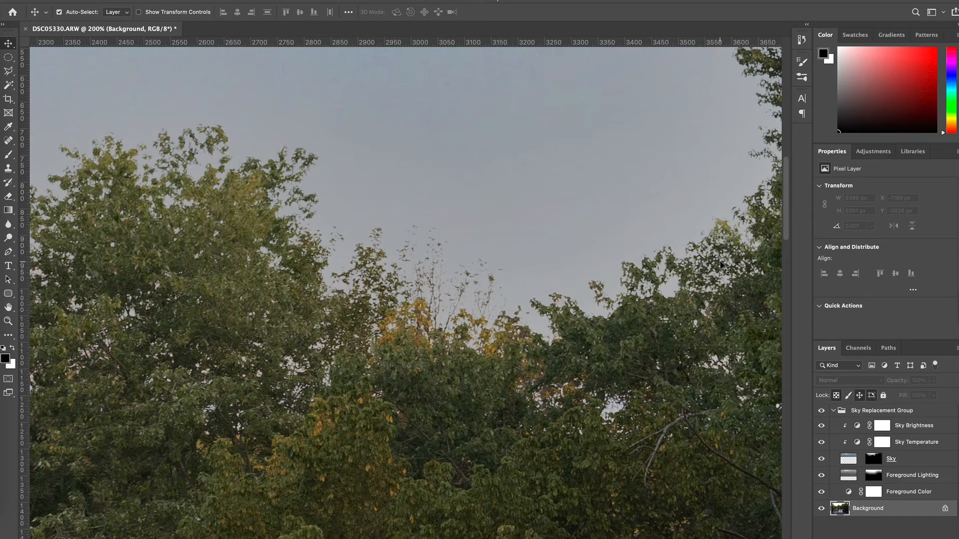
left_click(872, 459)
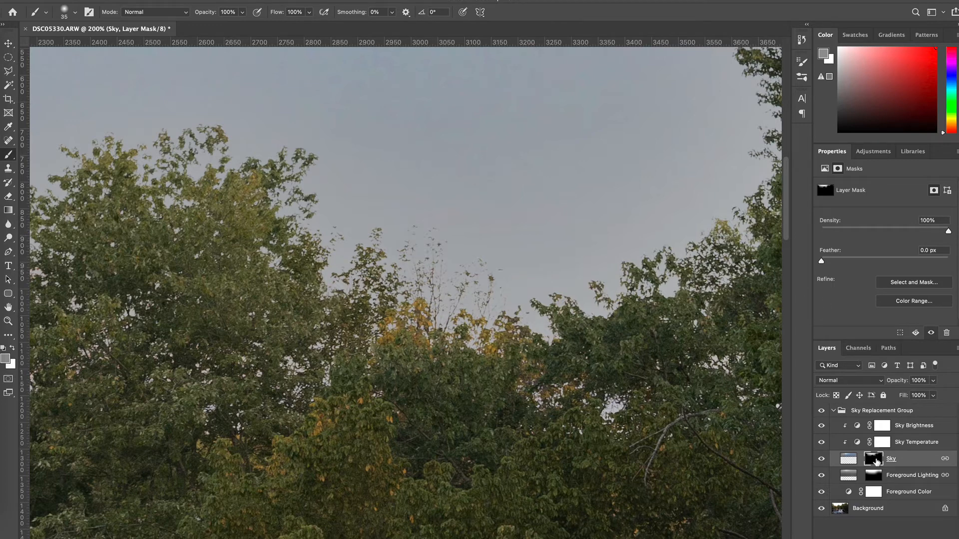
mouse_move(875, 460)
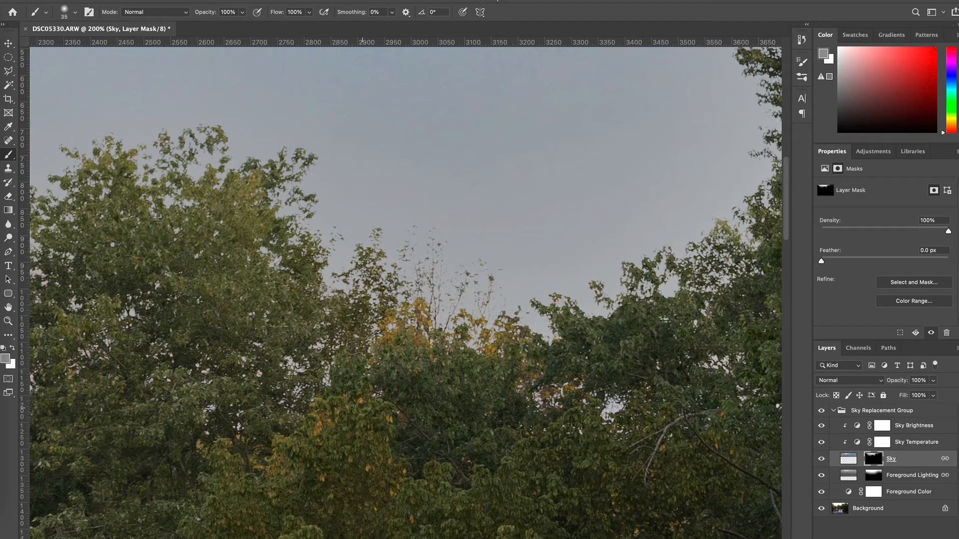
key("cmd+0")
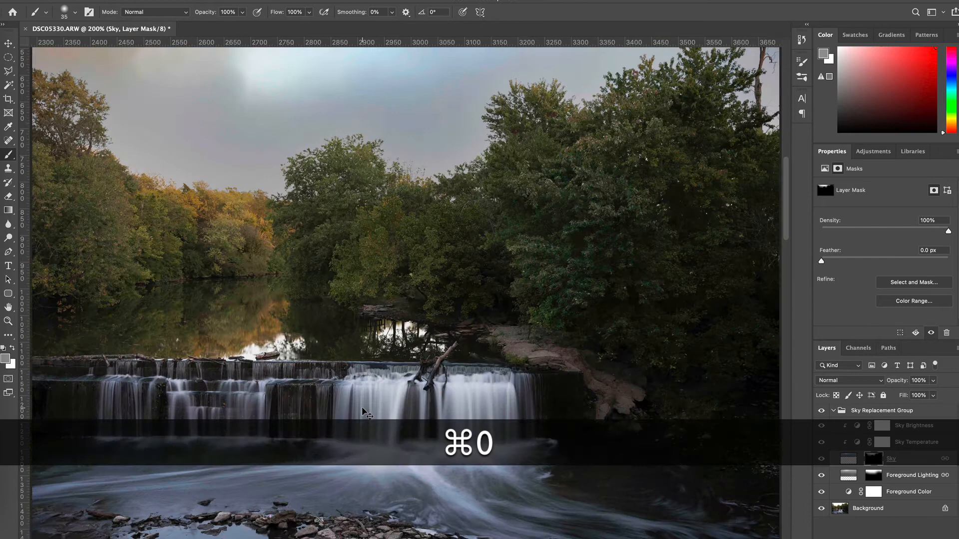
Fit the whole sky-replaced waterfall photo on screen with Cmd+0.
key("cmd+0")
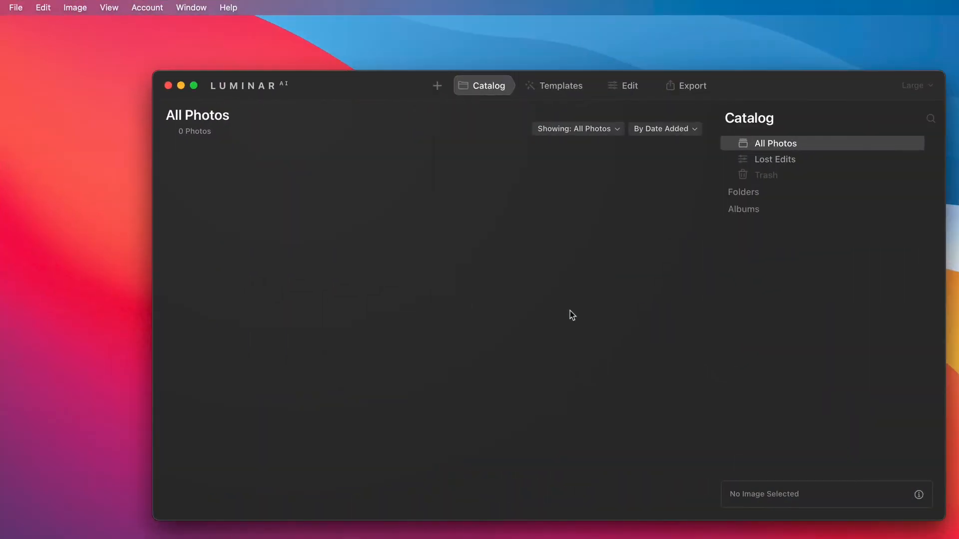
mouse_move(295, 217)
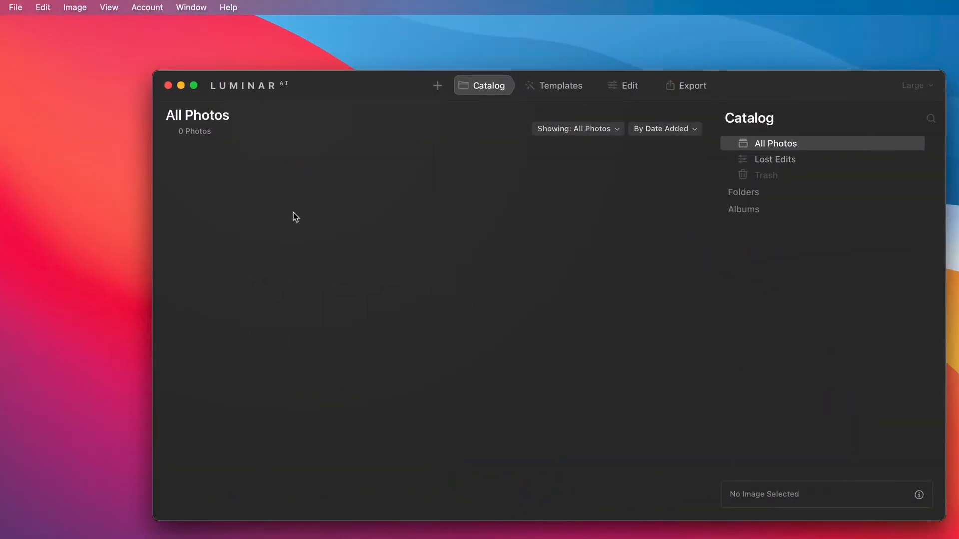
Open DSC05330.ARW in Luminar AI via File > Edit Single Image.
left_click(15, 7)
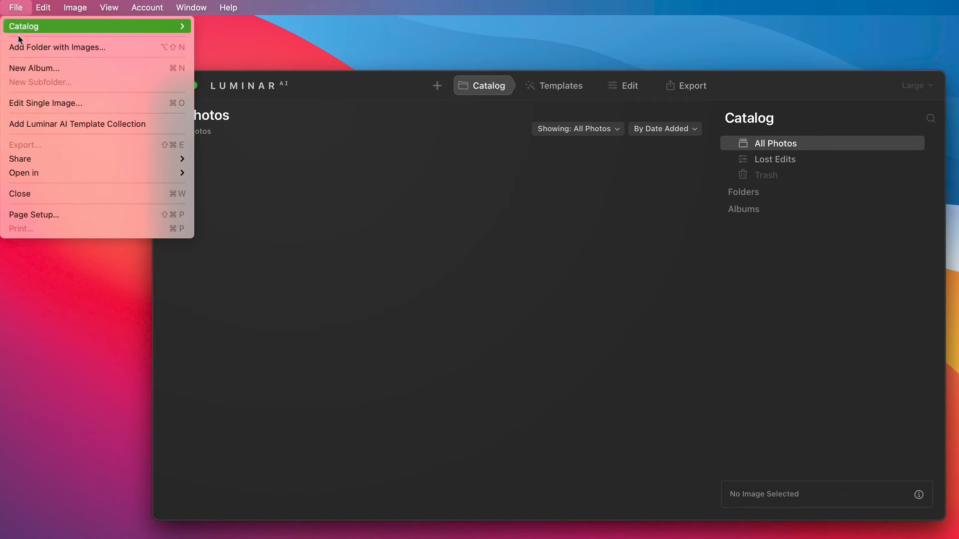
left_click(58, 46)
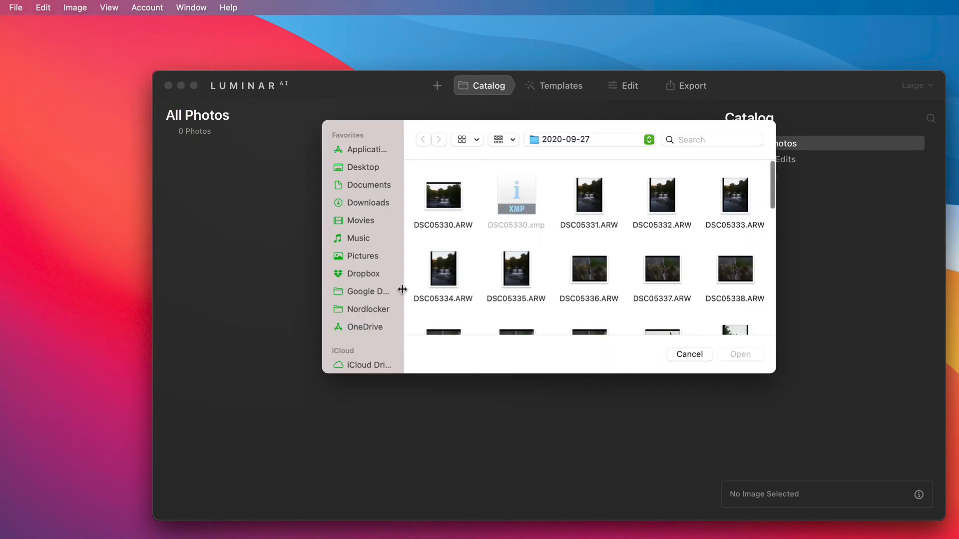
left_click(442, 196)
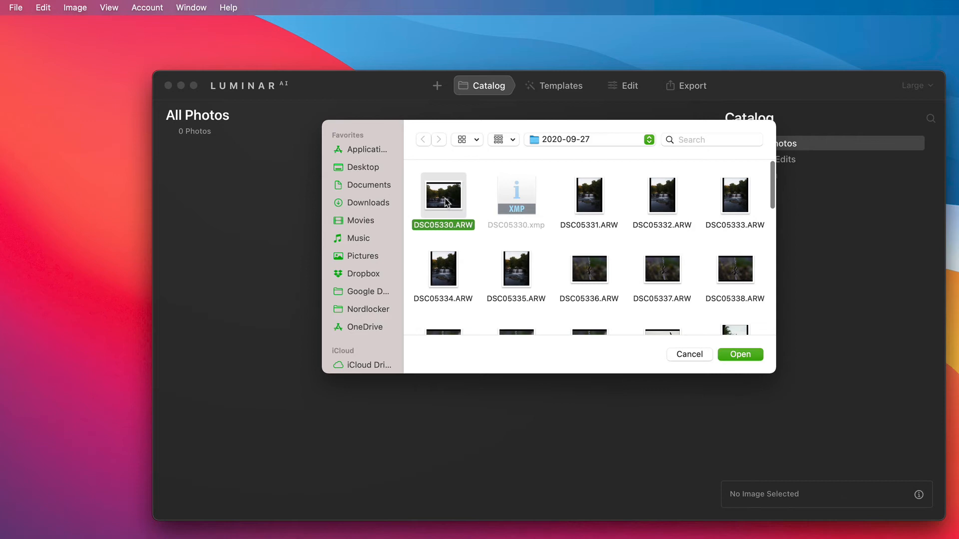
left_click(739, 354)
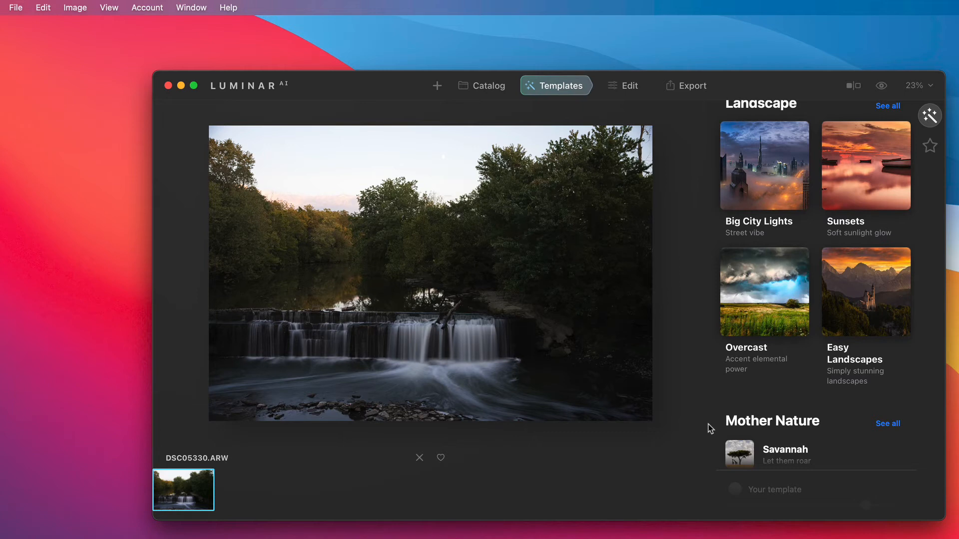
mouse_move(749, 319)
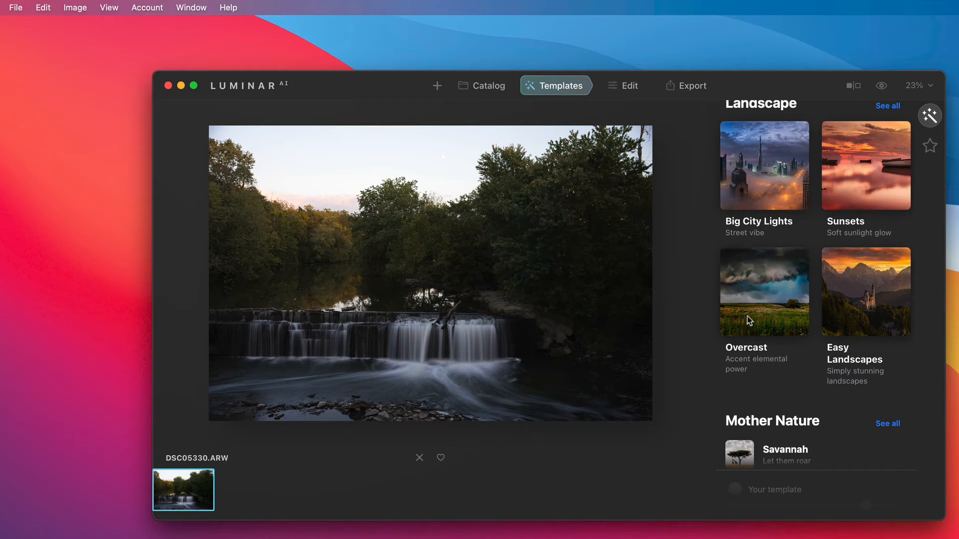
Apply the Overcast collection's Dynamic Result template, then switch to the Edit tools.
left_click(764, 292)
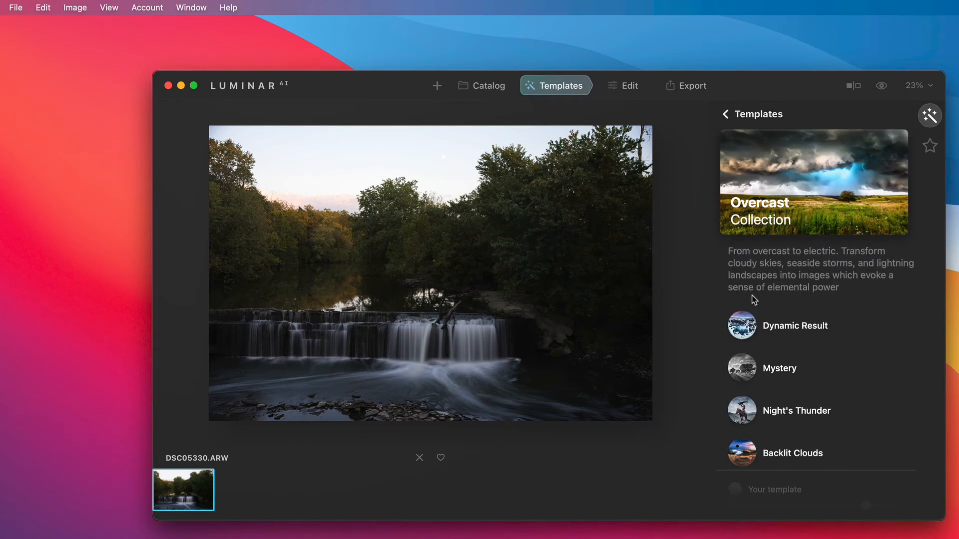
mouse_move(796, 337)
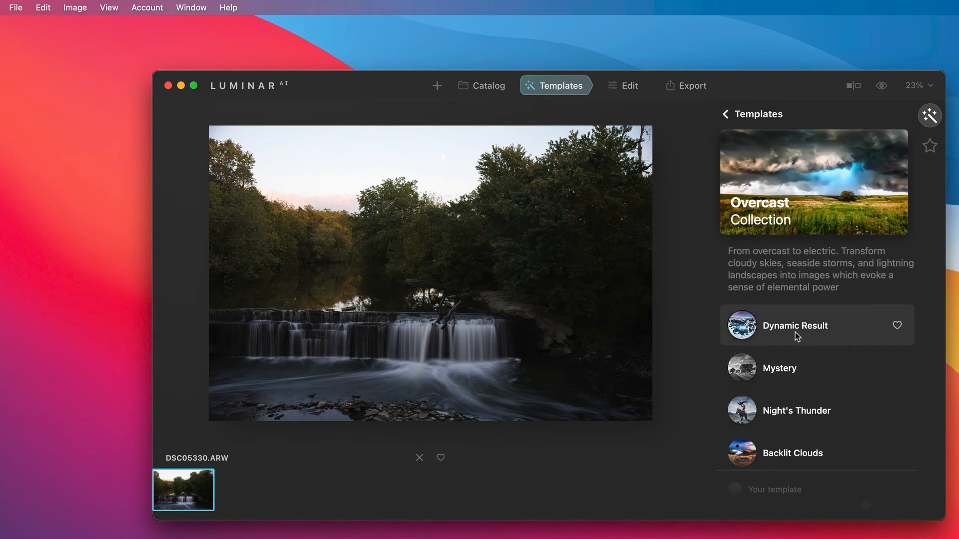
left_click(795, 325)
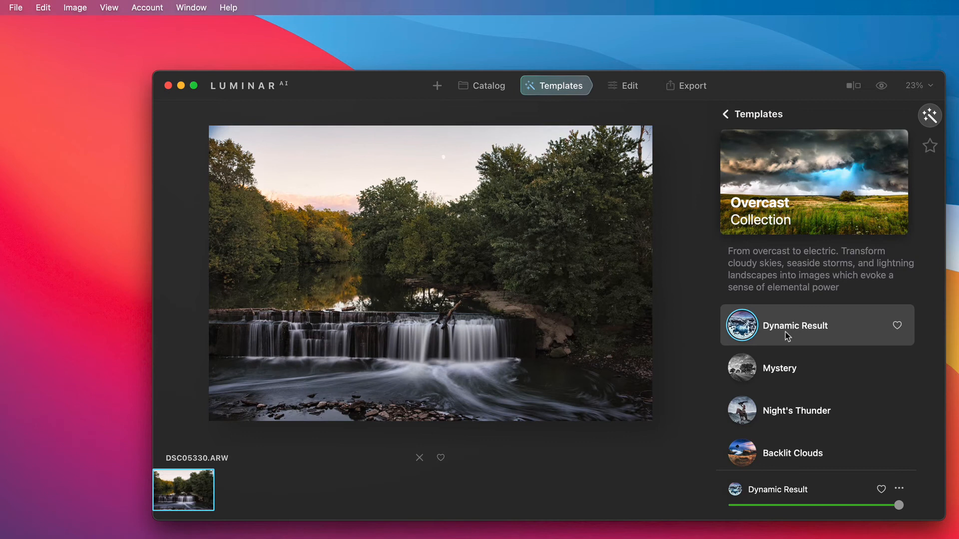
mouse_move(476, 299)
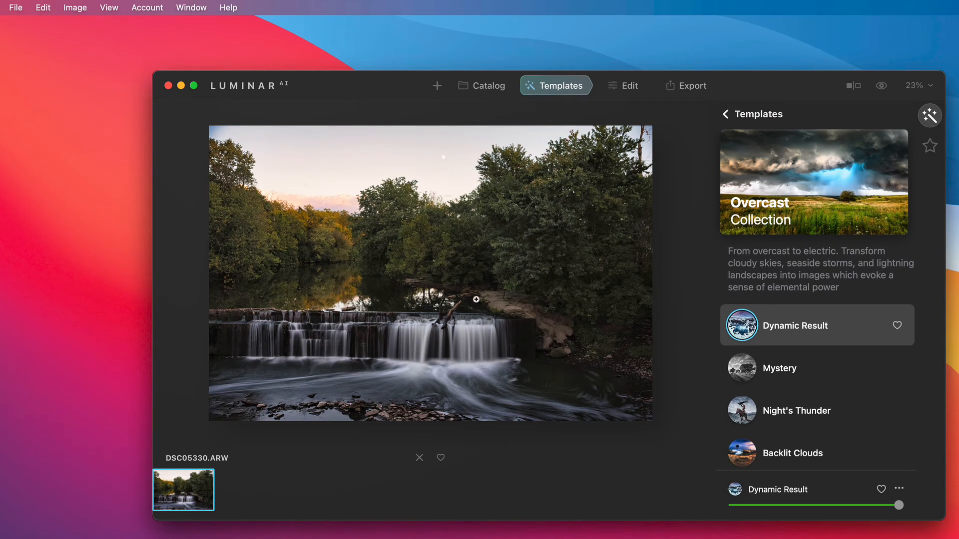
mouse_move(452, 185)
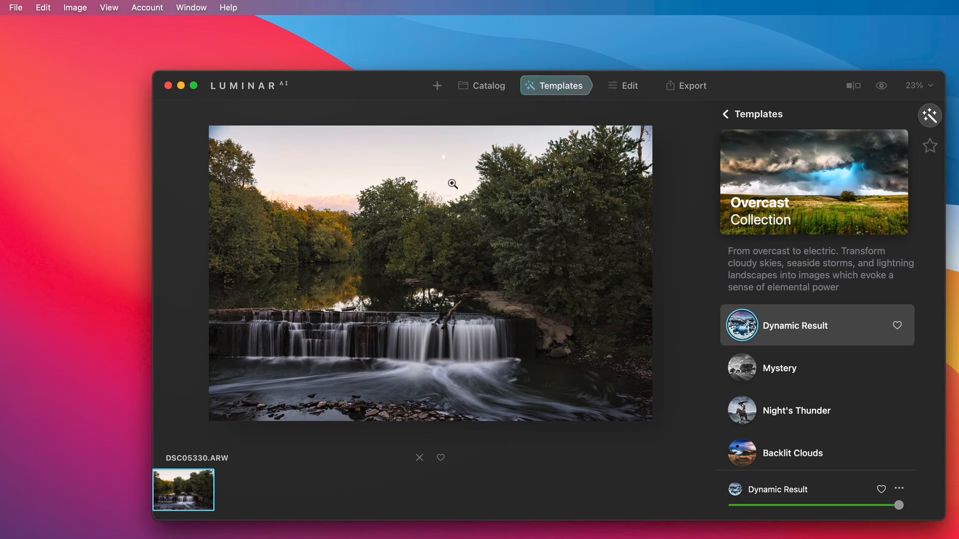
mouse_move(445, 157)
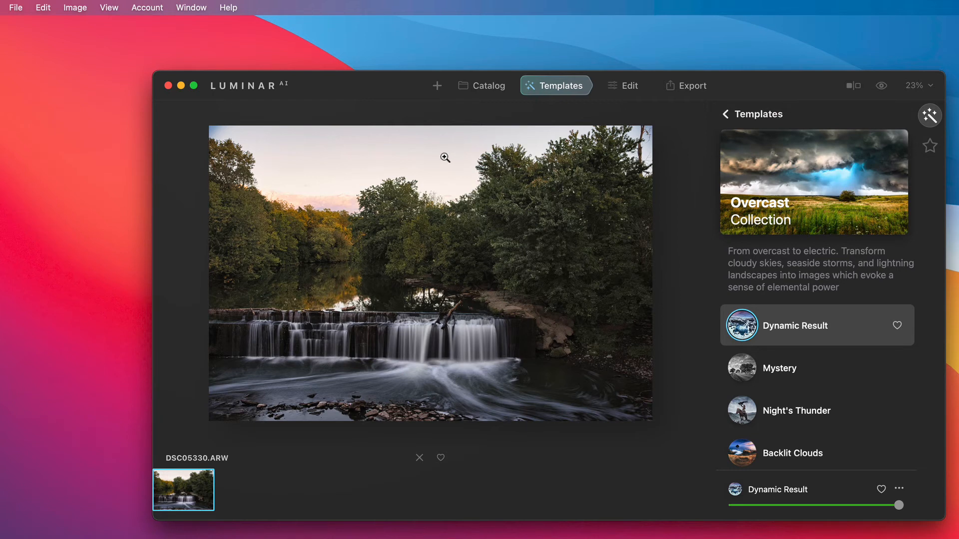
mouse_move(808, 193)
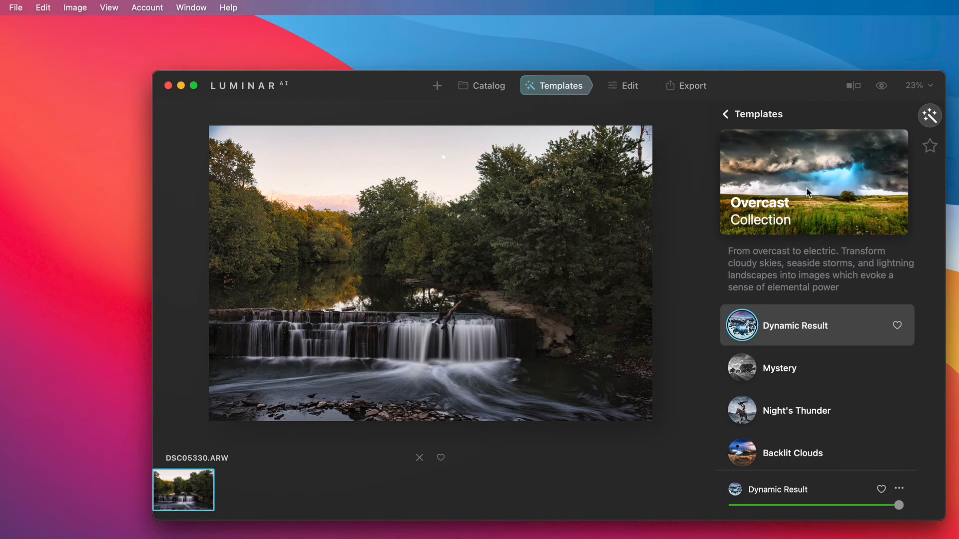
left_click(624, 85)
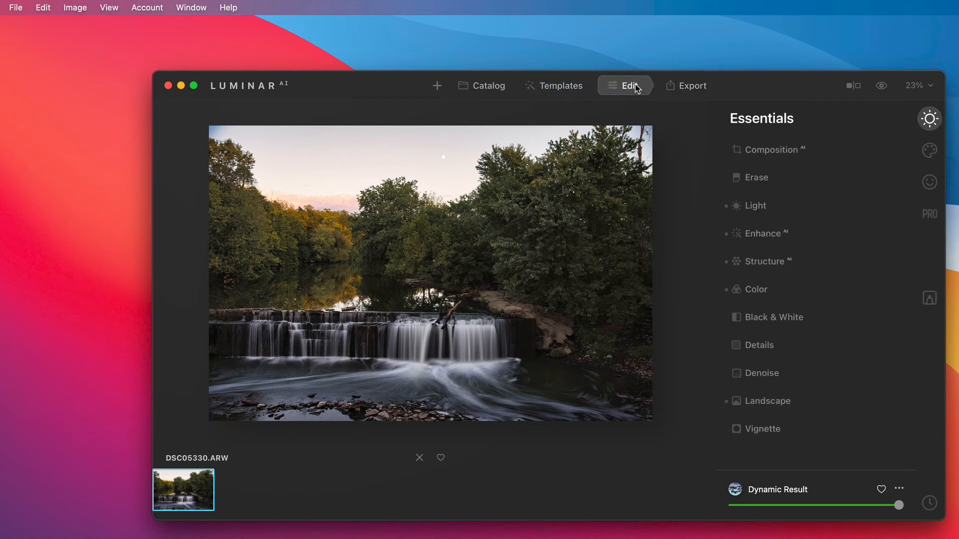
mouse_move(929, 150)
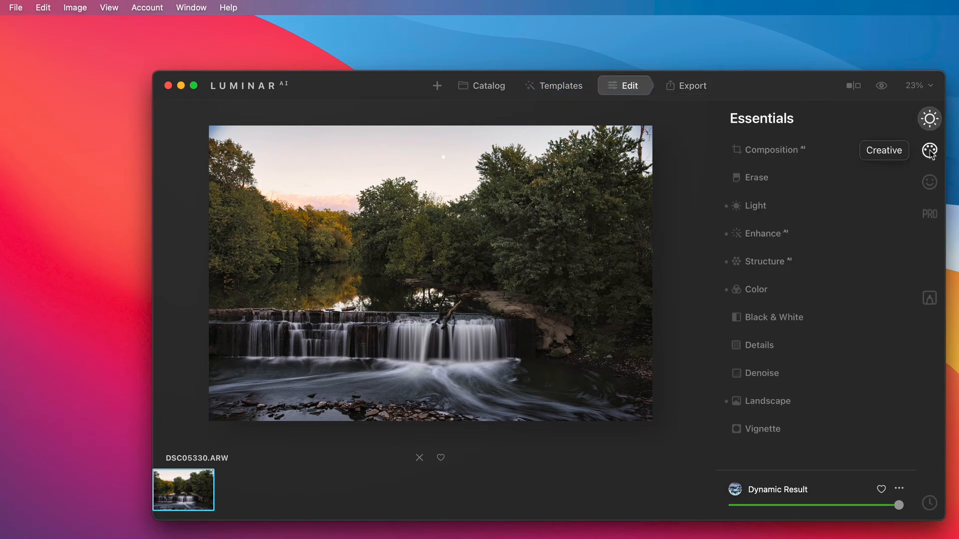
Open the Sky Selection dropdown in the Creative tools' Sky AI panel.
left_click(928, 150)
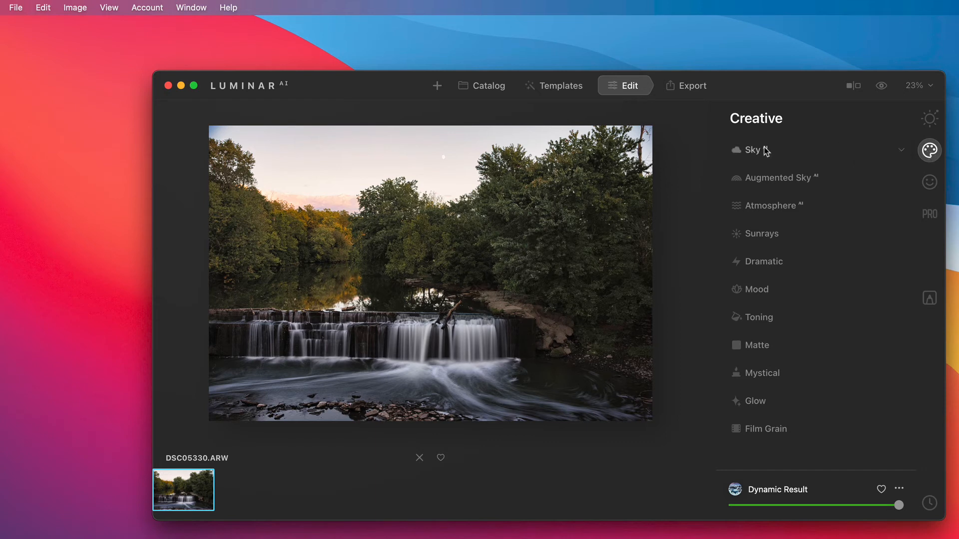
left_click(751, 150)
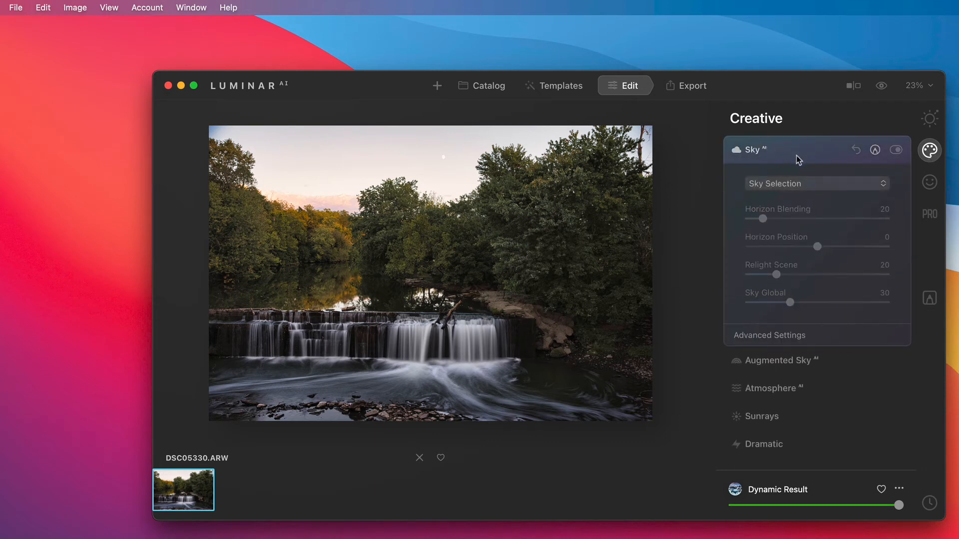
left_click(815, 184)
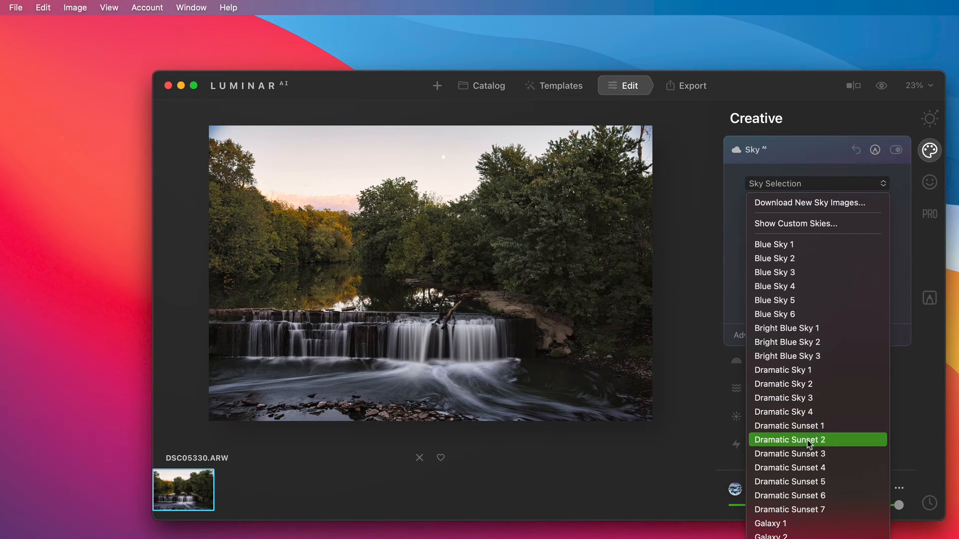
Choose Dramatic Sunset 2 as the replacement sky.
left_click(789, 439)
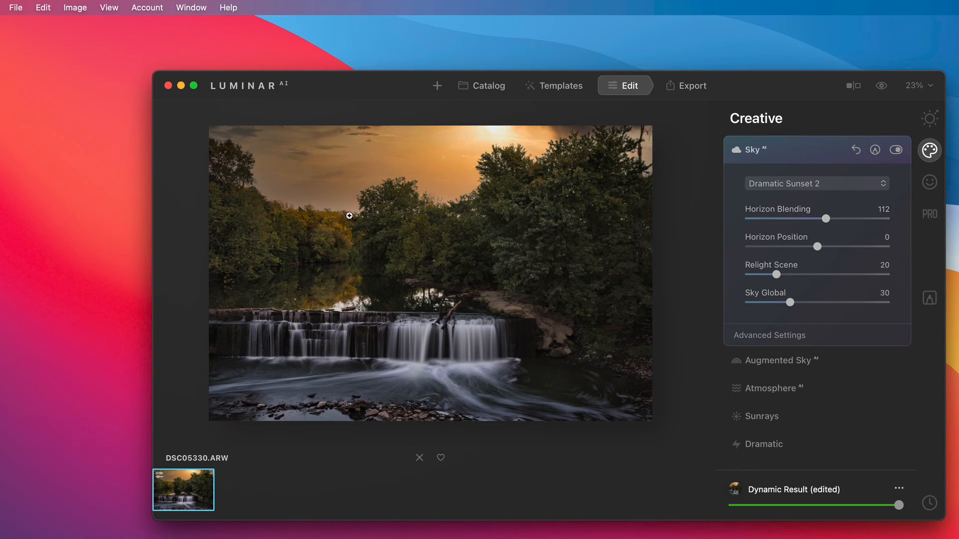
mouse_move(773, 207)
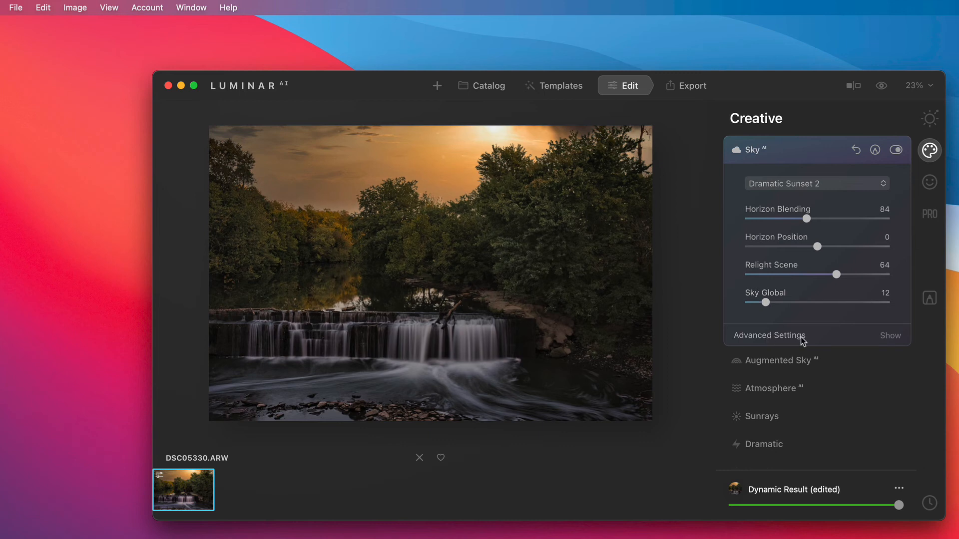
Set advanced sky settings: Close Gaps 21, Sky Local 74, Defocus 16, and Flip Sky.
left_click(890, 335)
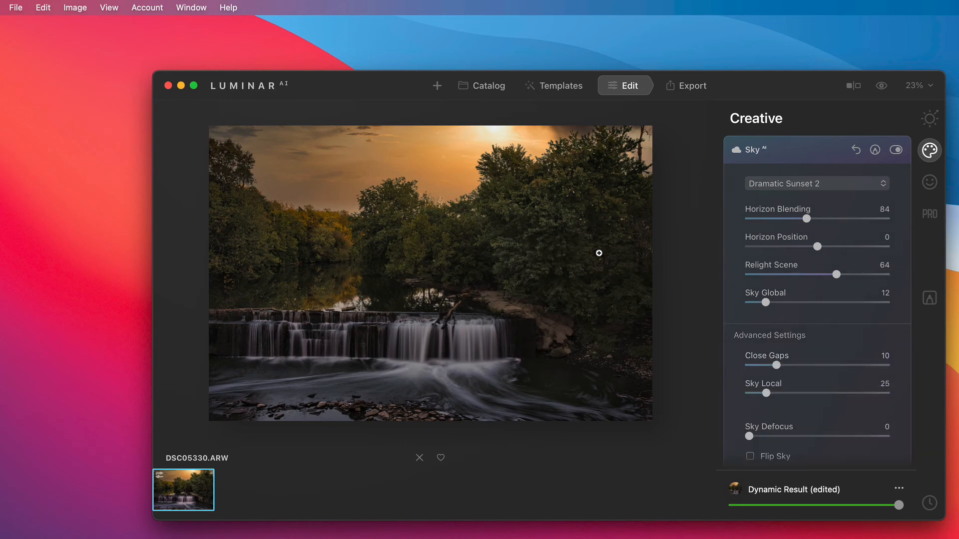
mouse_move(509, 144)
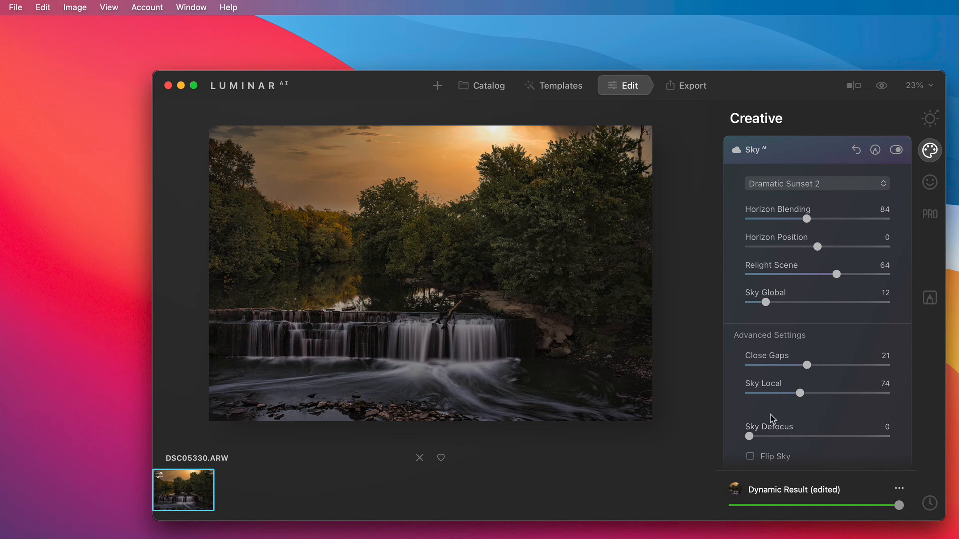
mouse_move(760, 433)
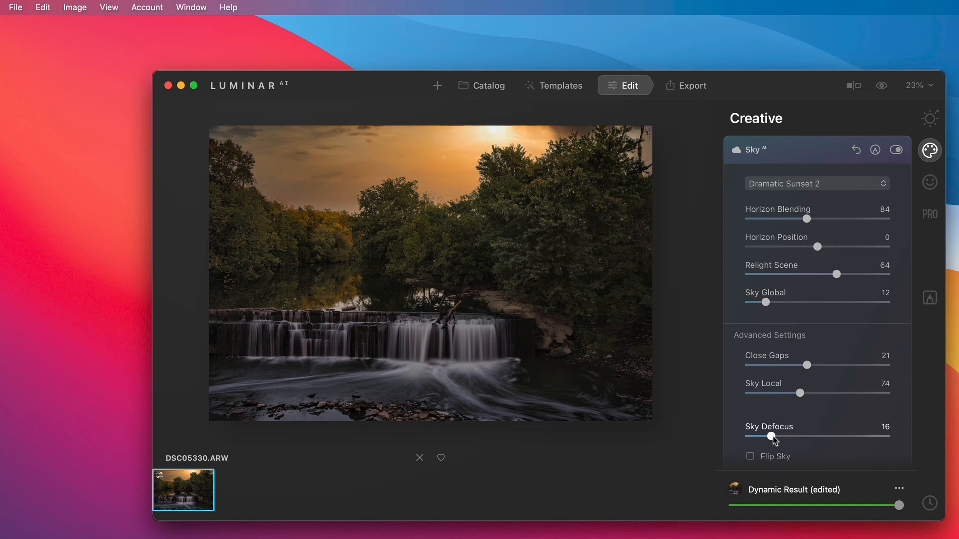
scroll("down", 3)
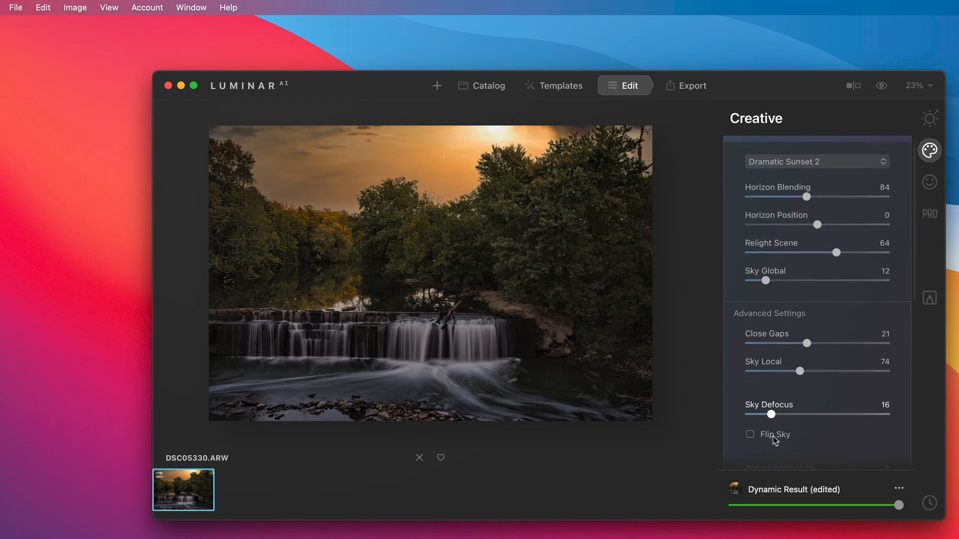
scroll("down", 3)
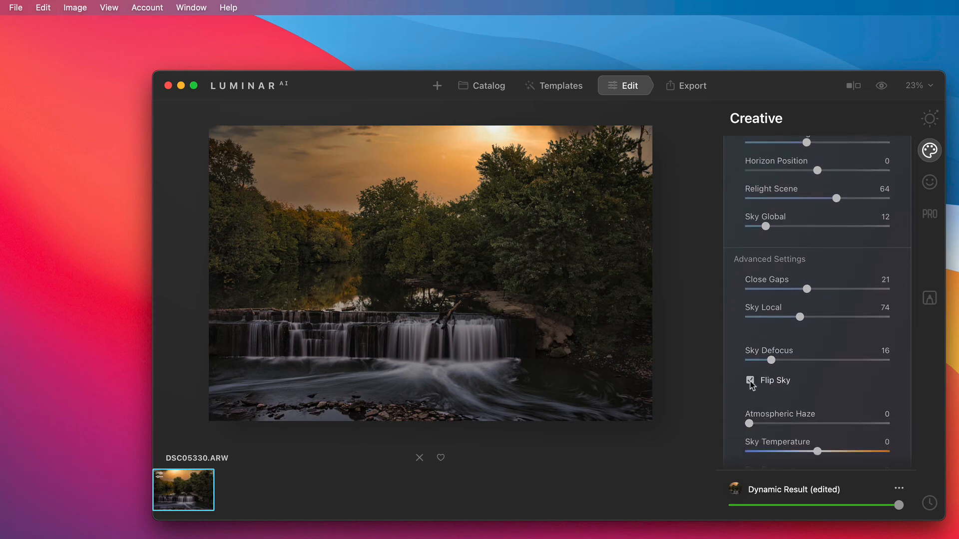
left_click(750, 380)
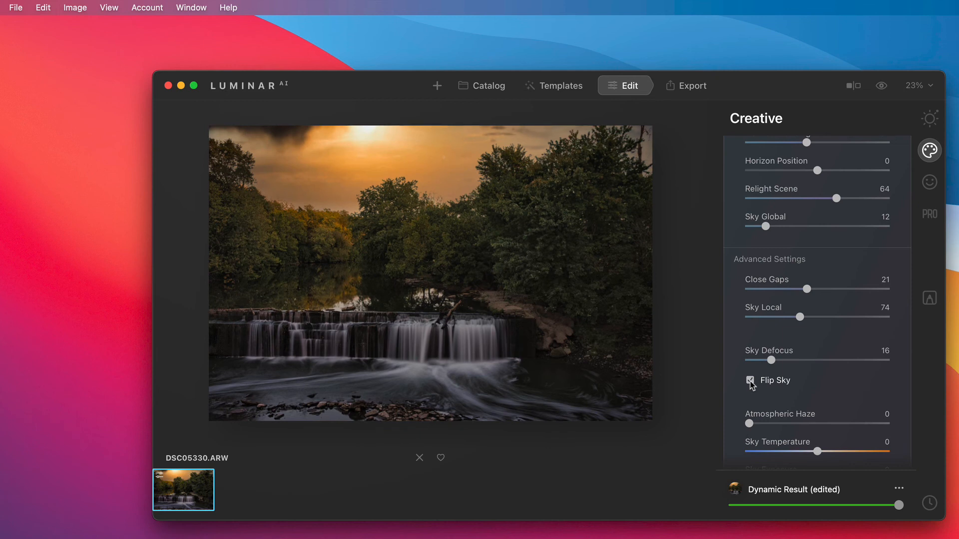